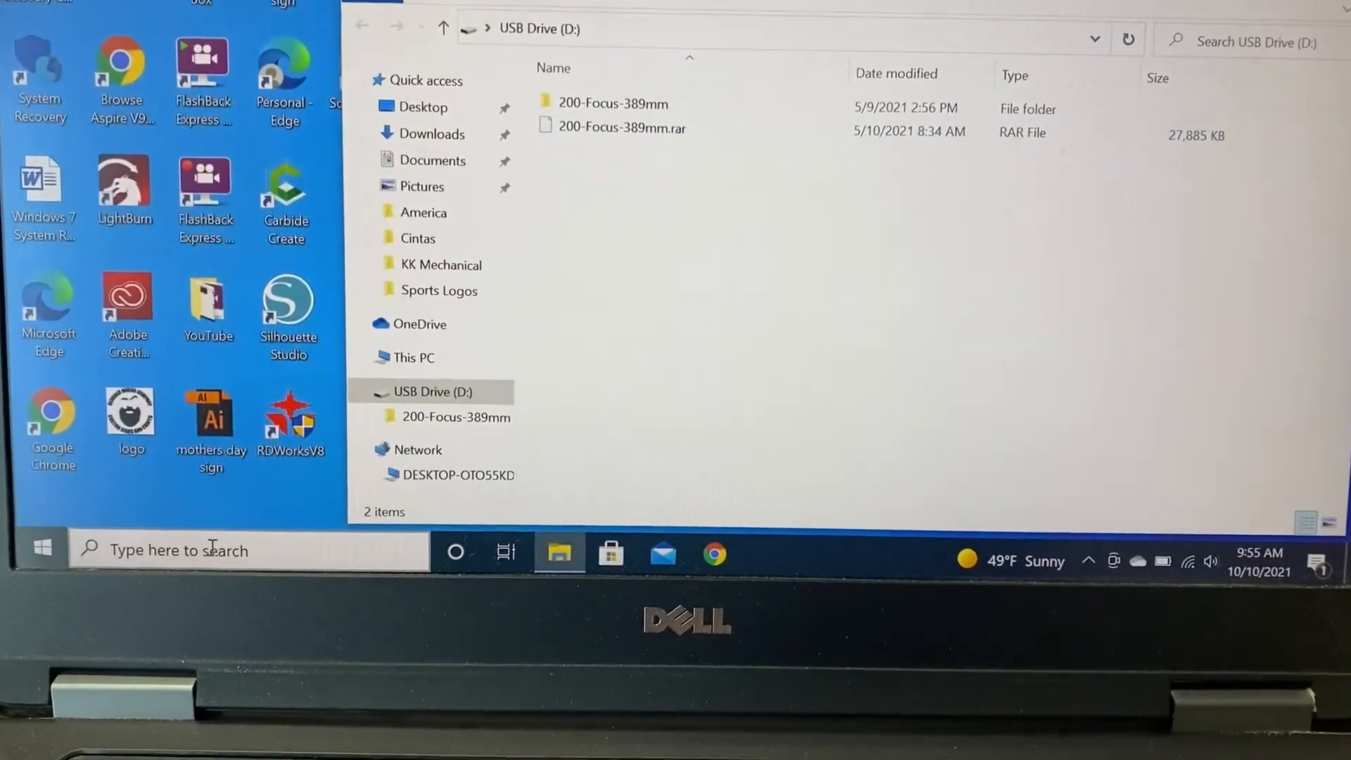
Step: Search Windows for 'device' to open Device Manager showing the USBLMCV4 device
type("de")
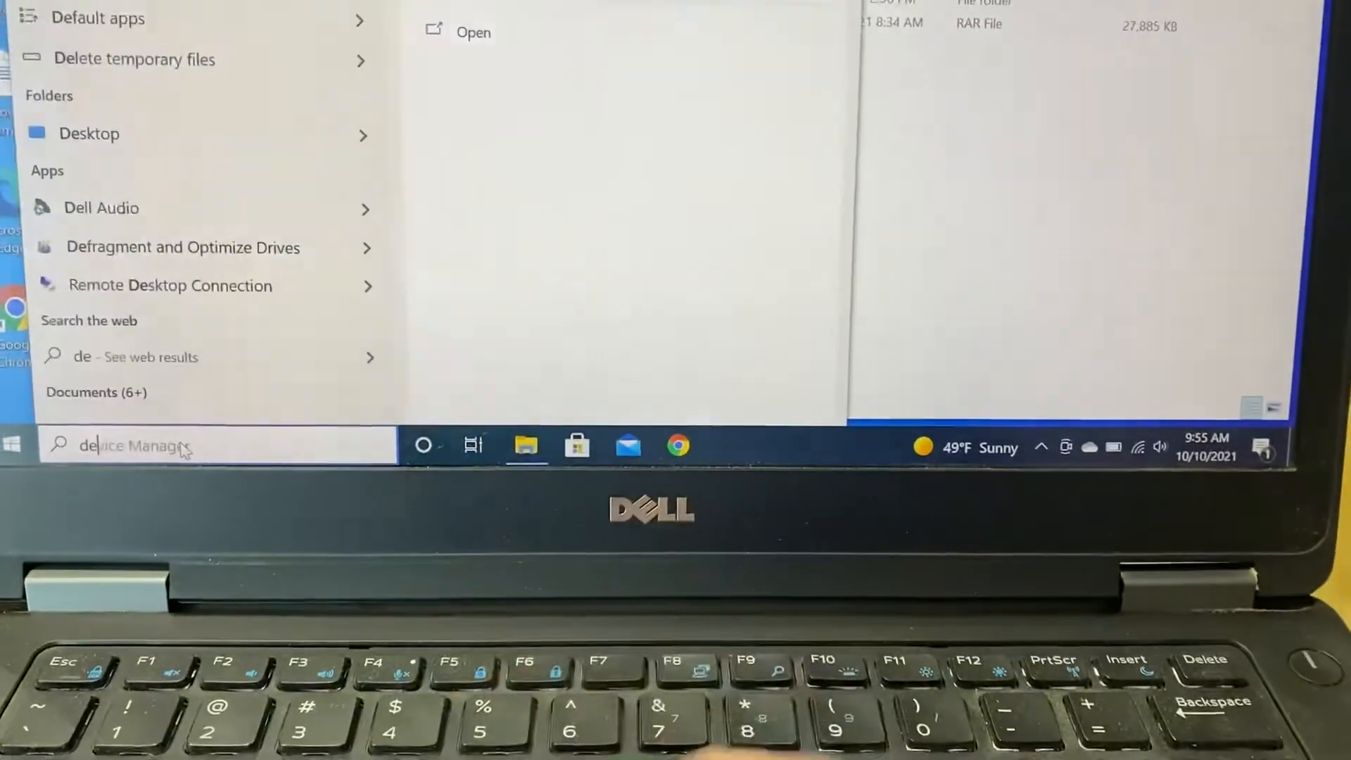
type("vice")
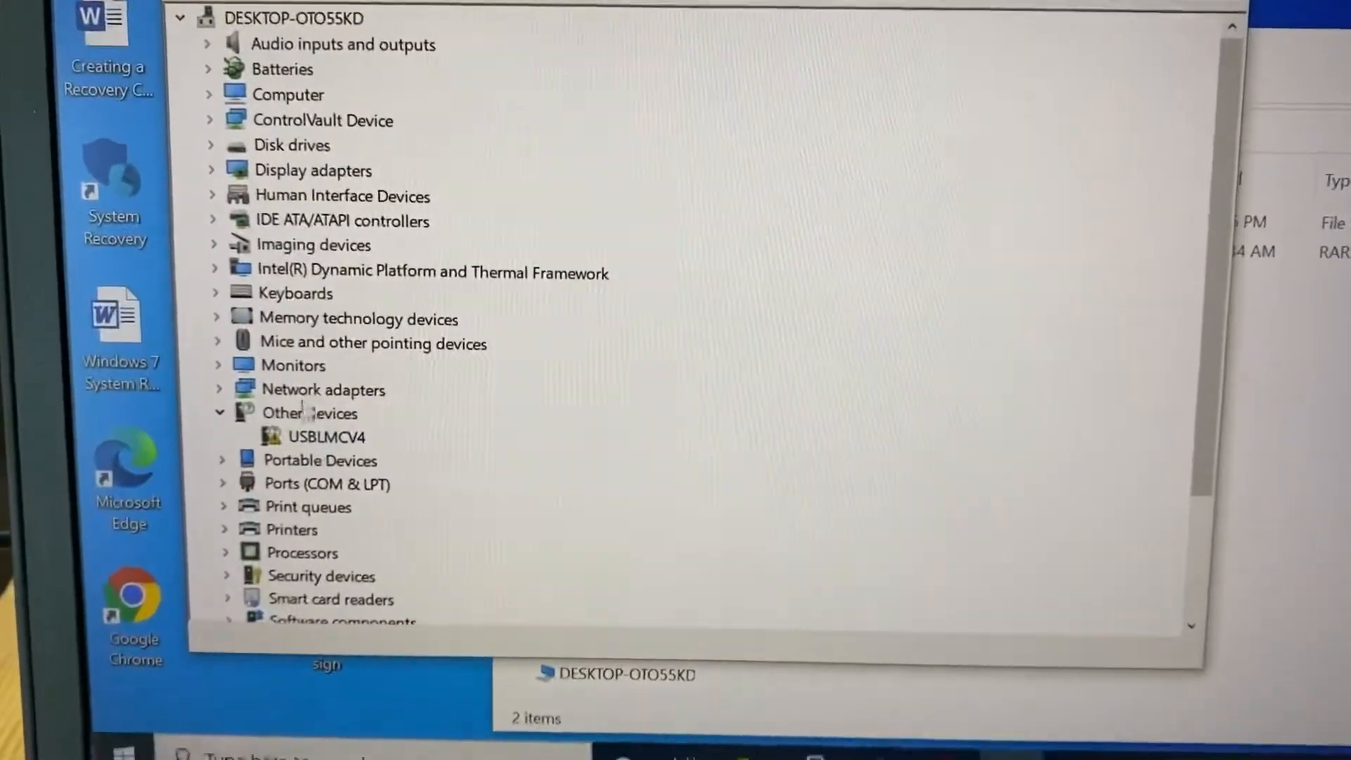
Step: Start a manual driver update for the unrecognized USBLMCV4 device
right_click(326, 437)
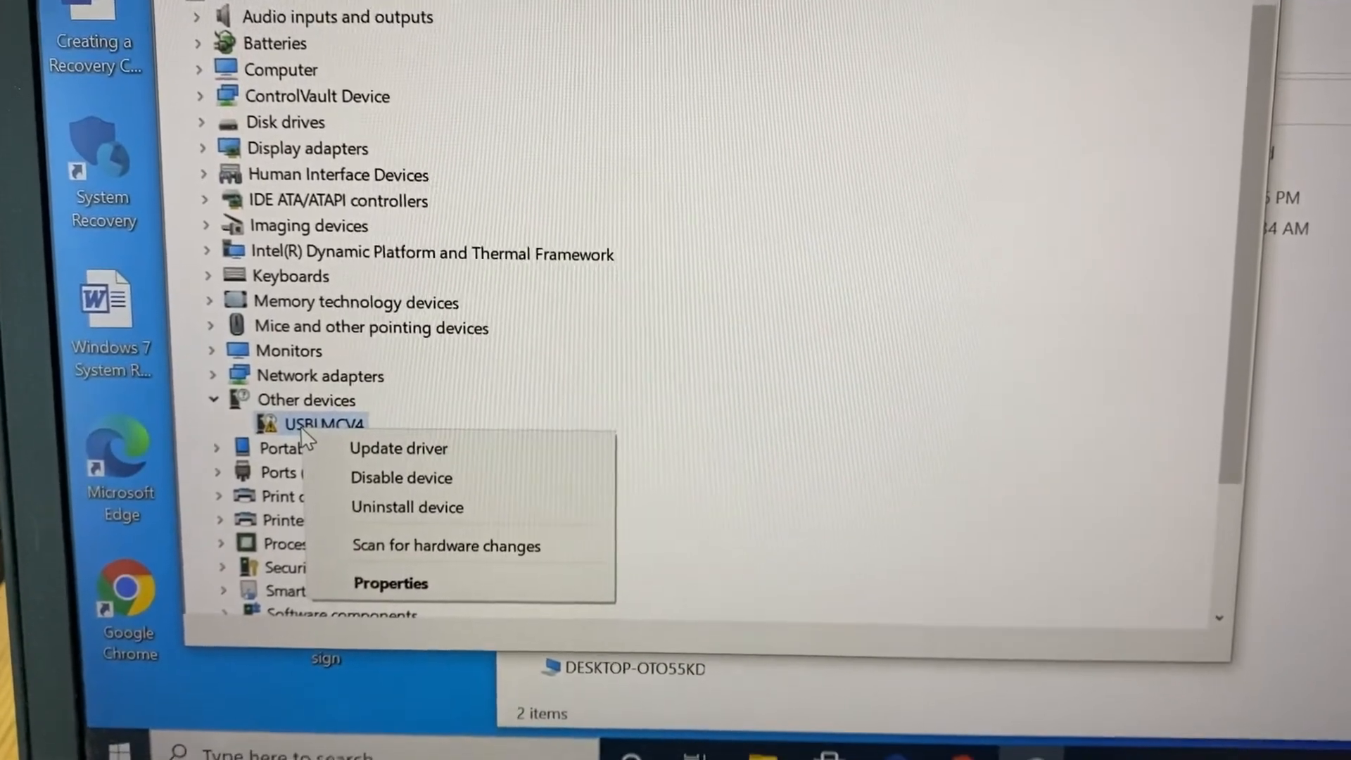
left_click(397, 448)
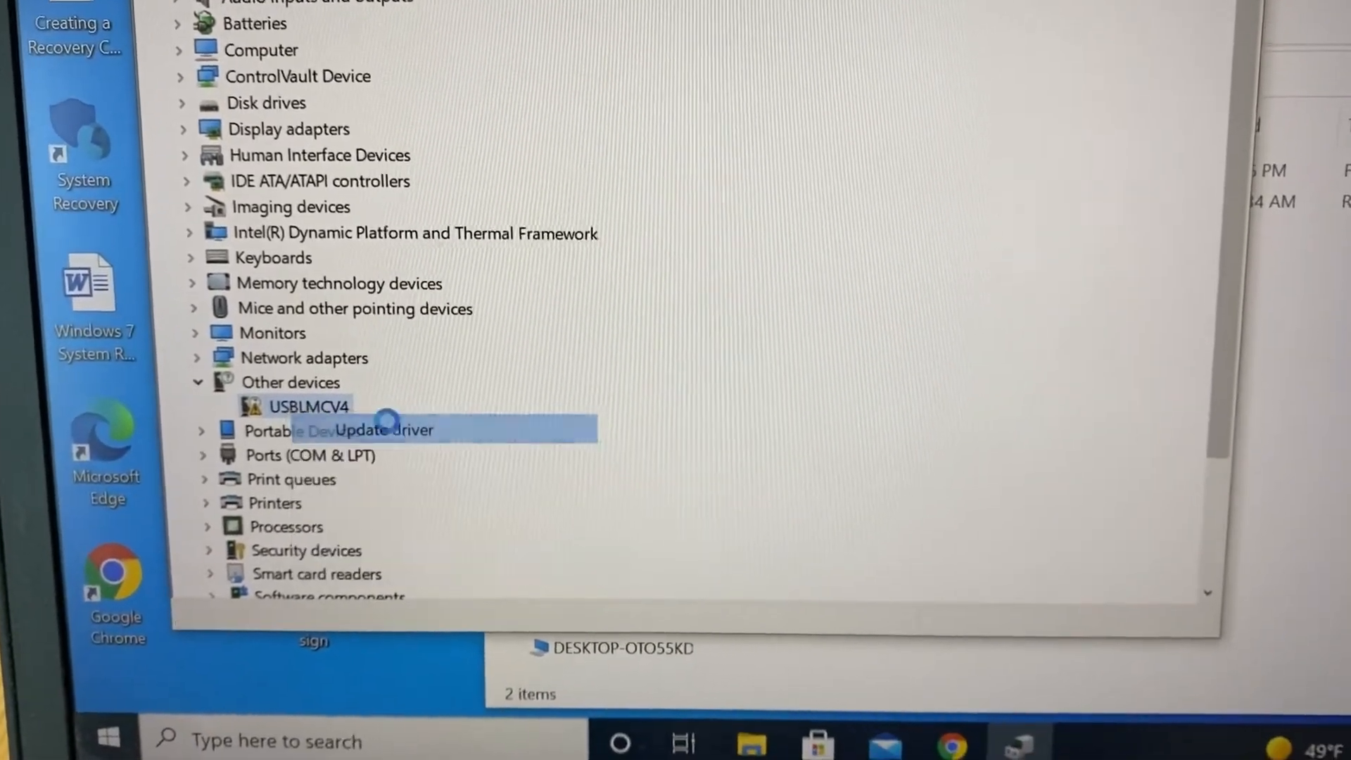
left_click(376, 430)
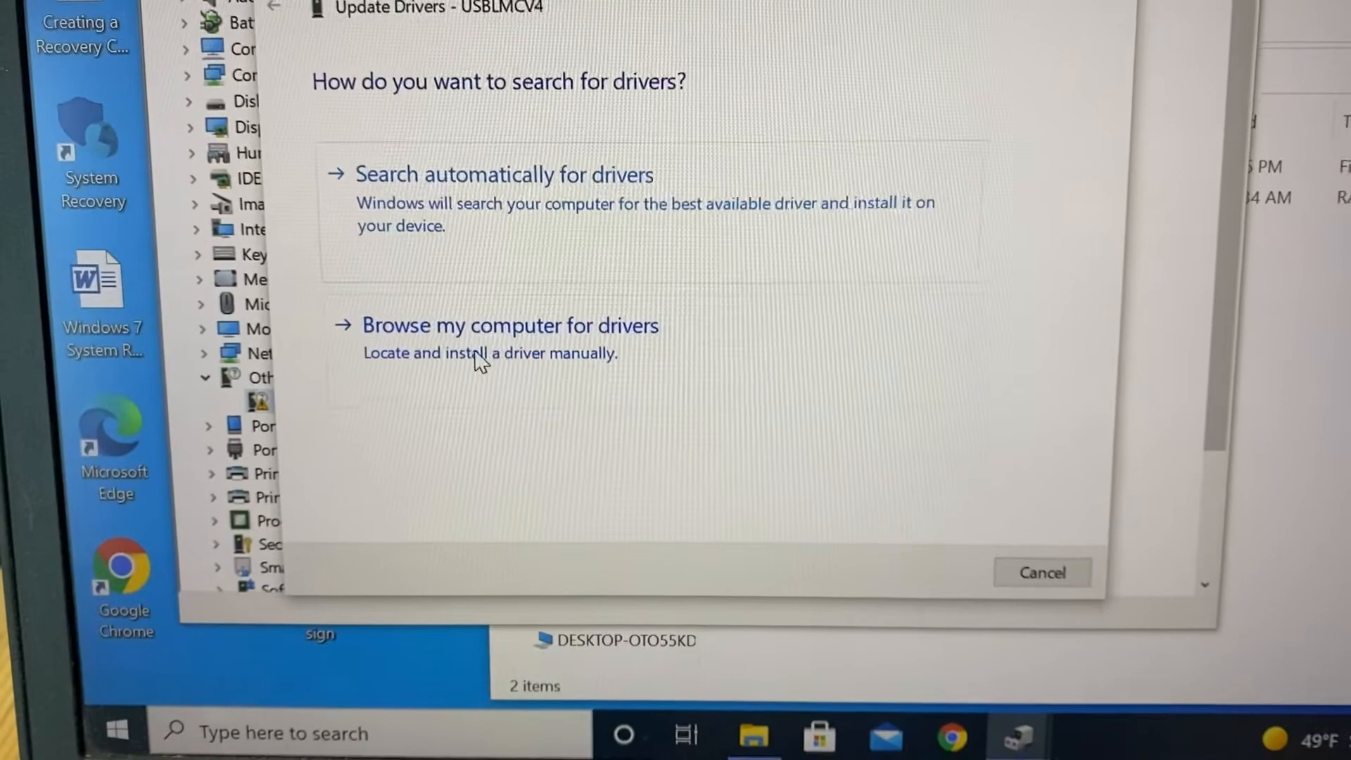
left_click(508, 325)
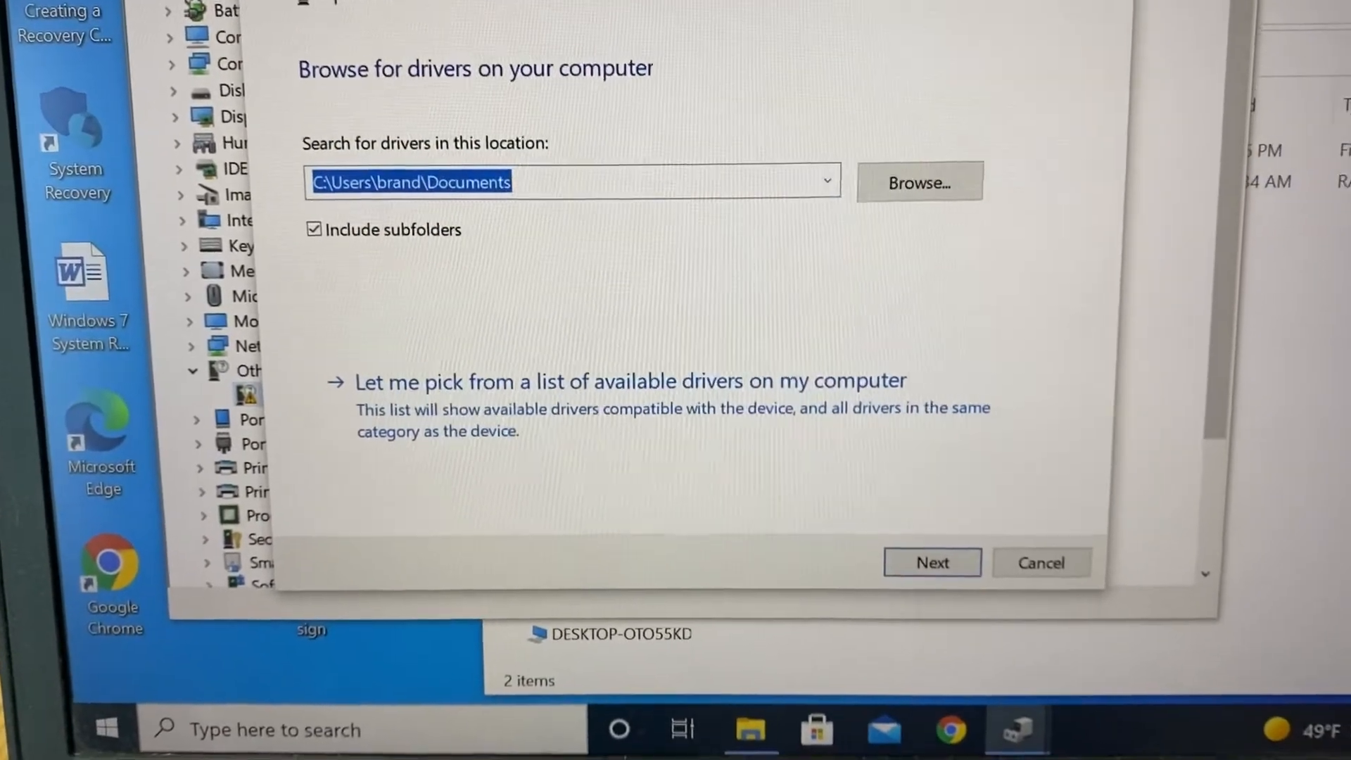
Step: Choose D:\200-Focus-389mm\Driver as the driver search folder, including subfolders
left_click(918, 183)
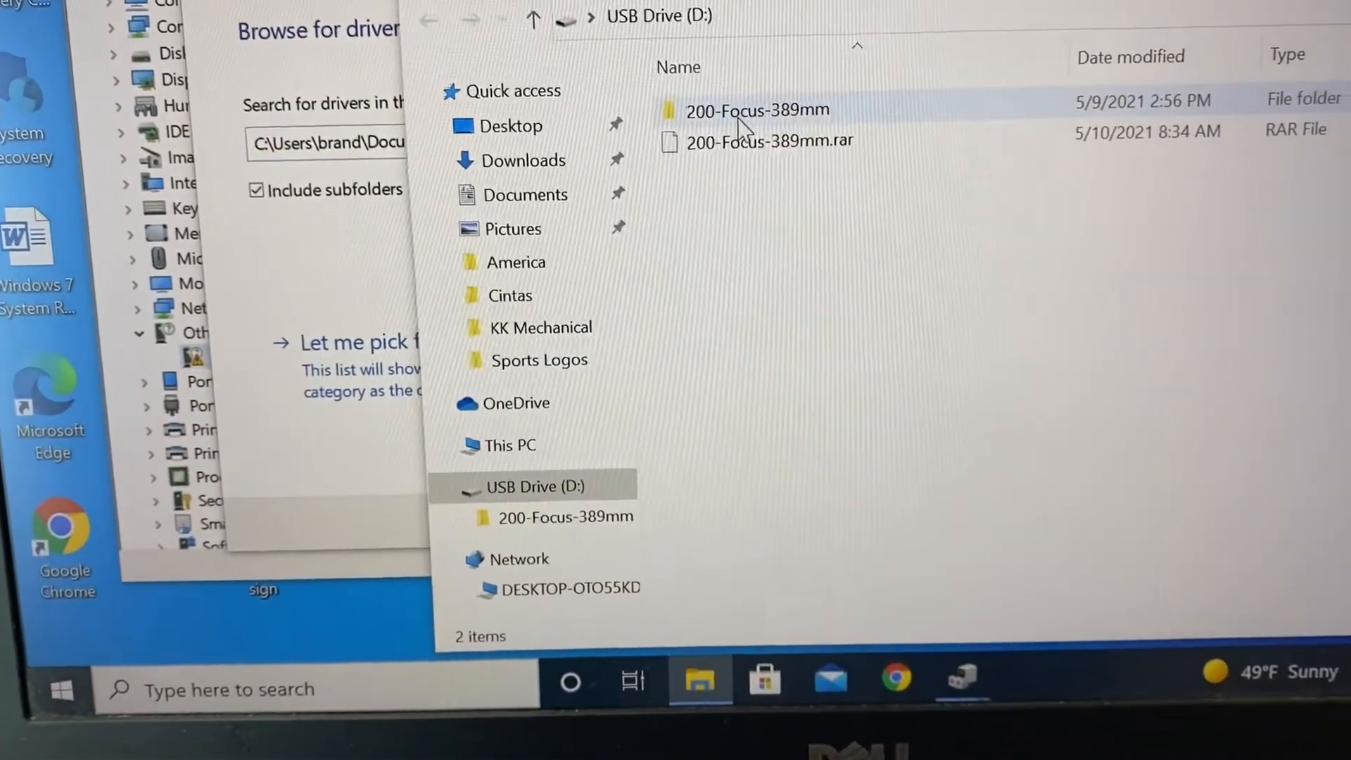
double_click(756, 110)
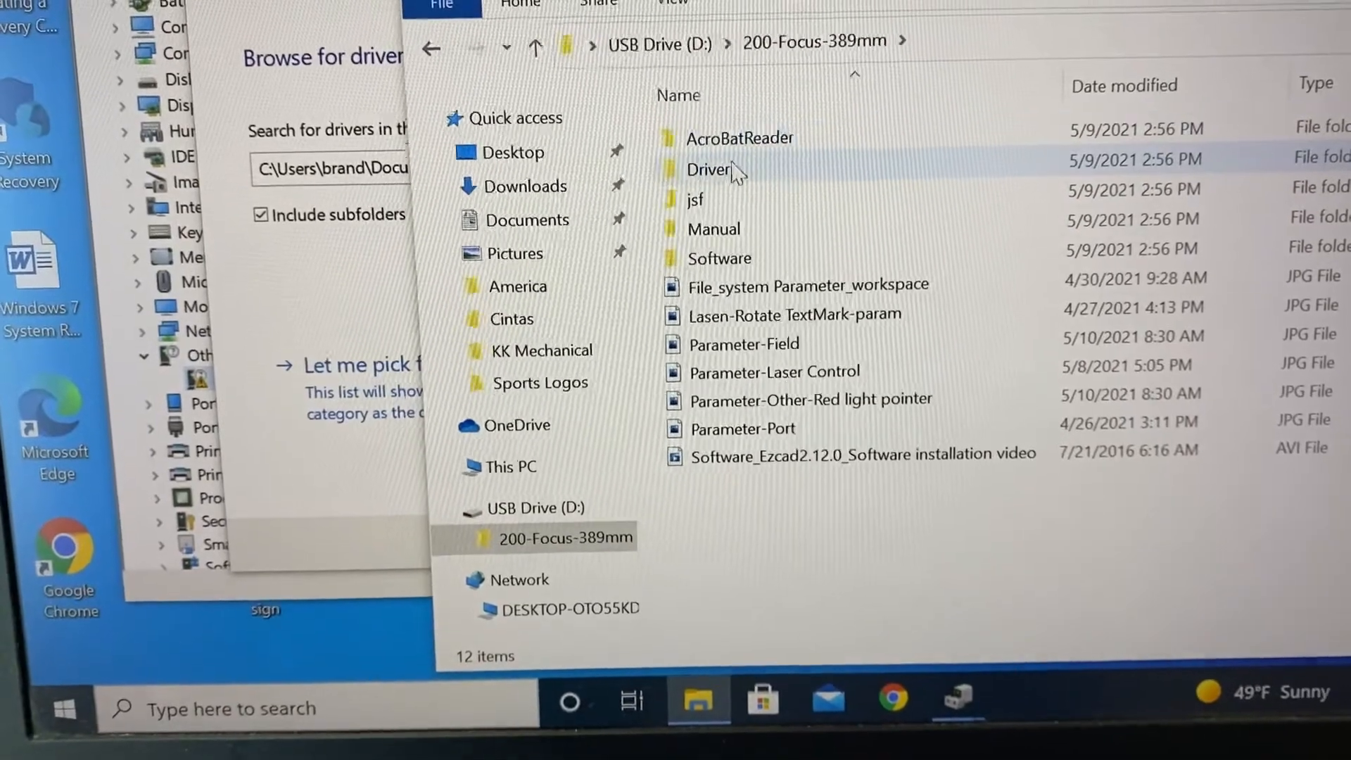
double_click(709, 169)
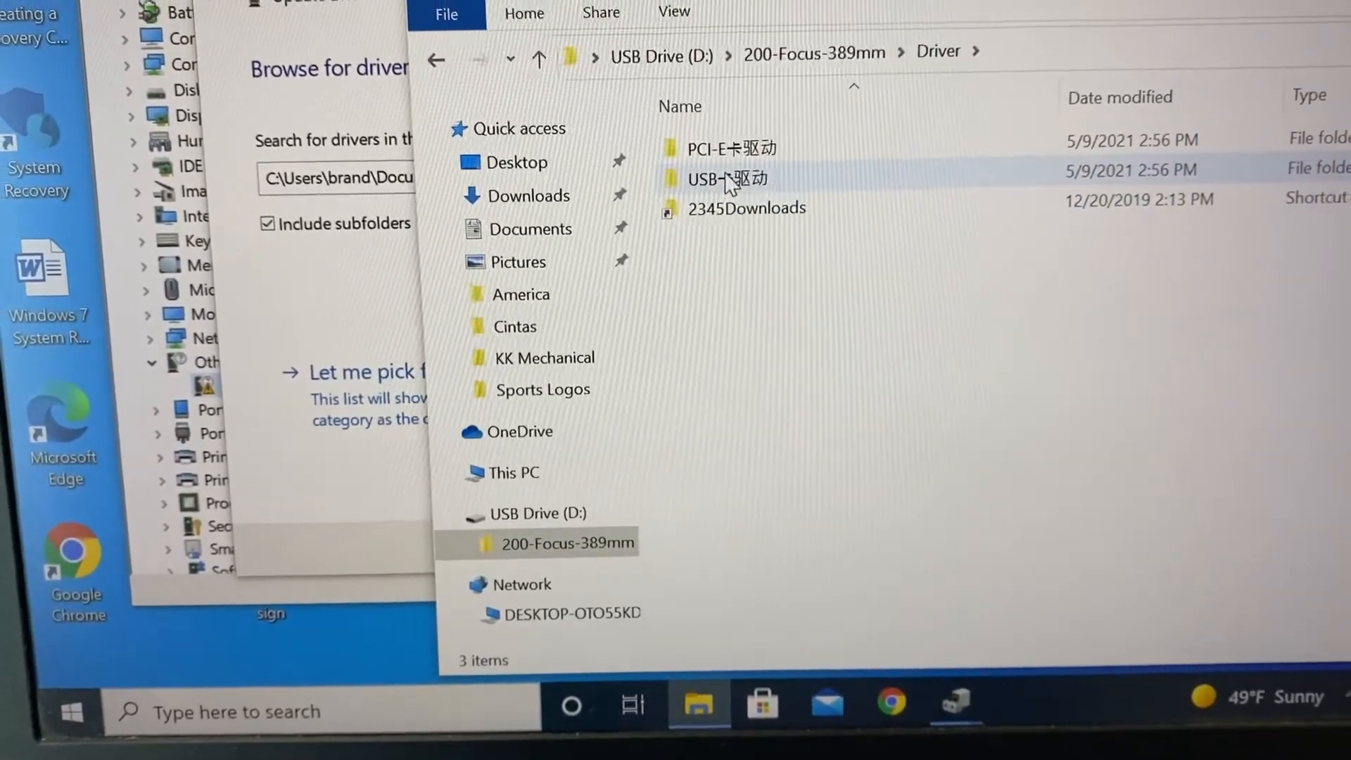
double_click(726, 178)
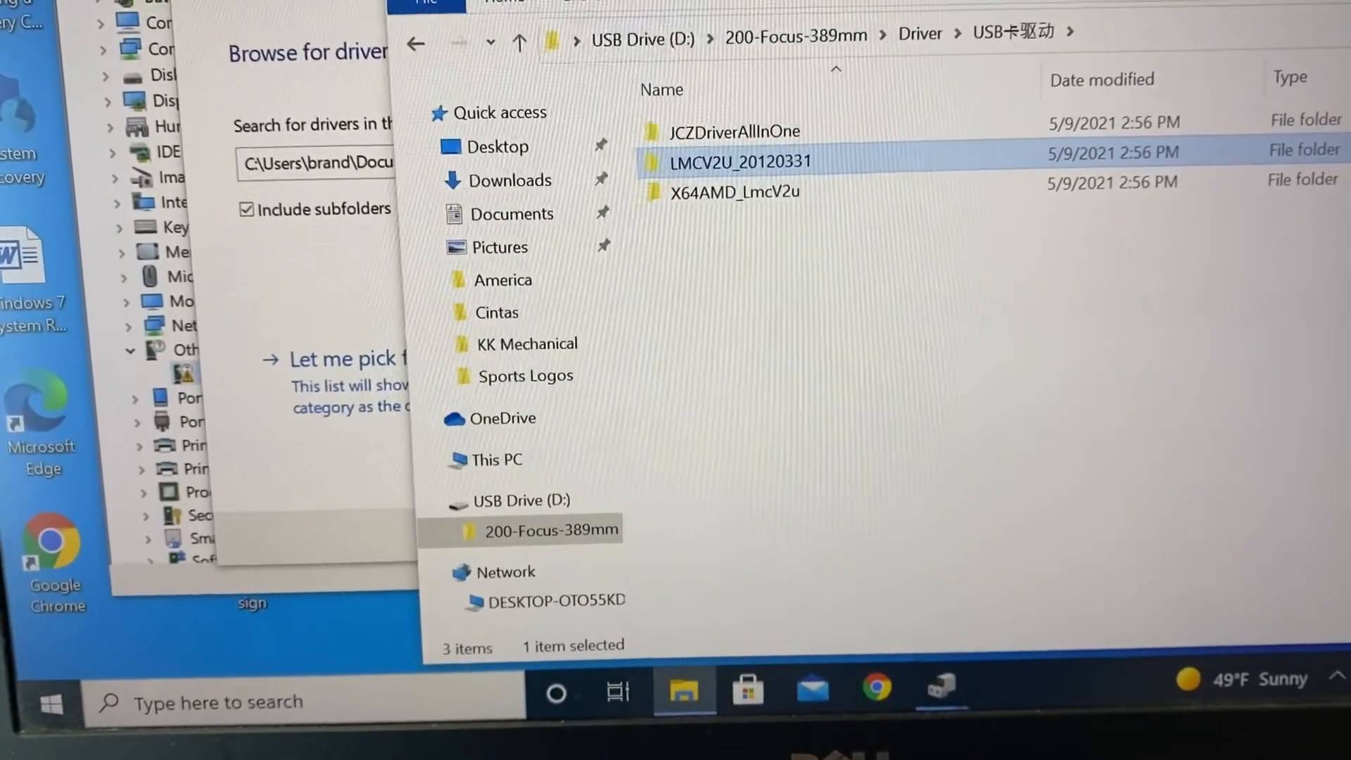
left_click(415, 43)
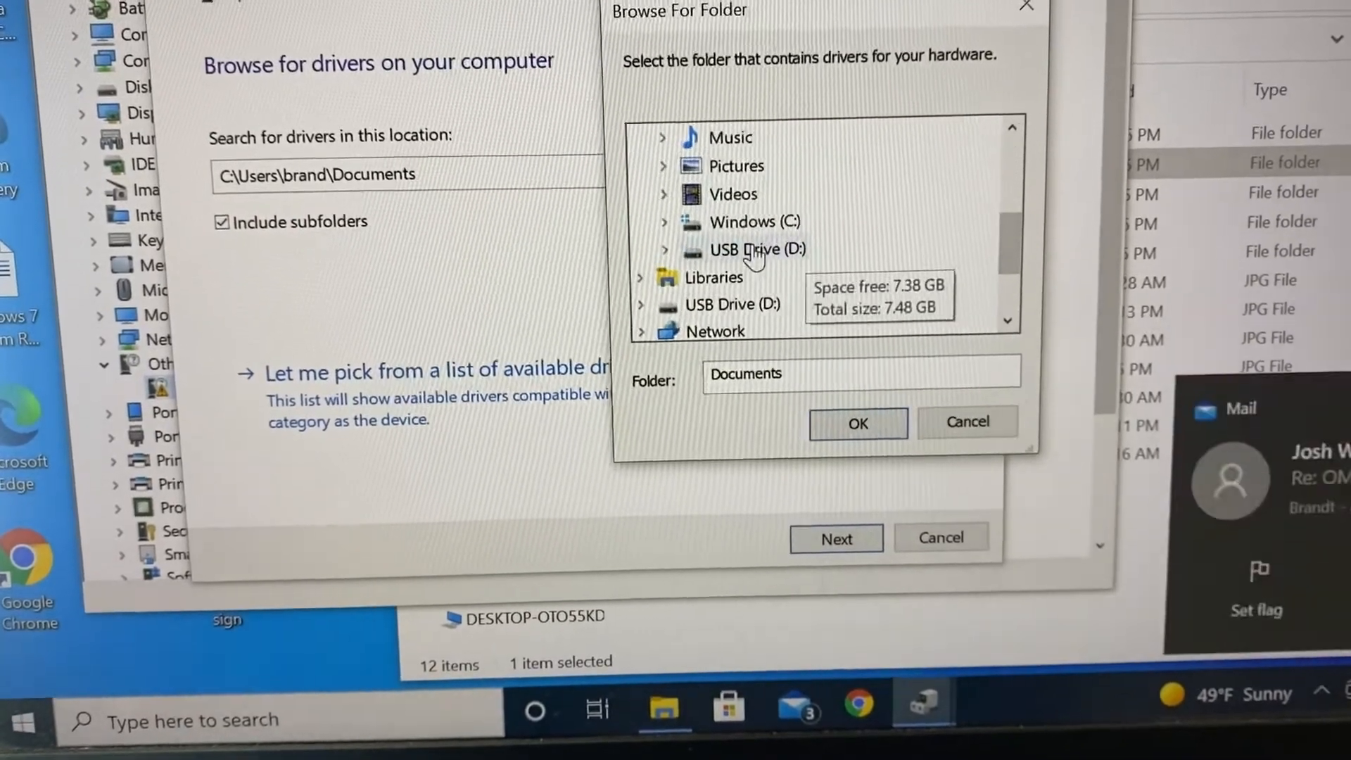
left_click(759, 250)
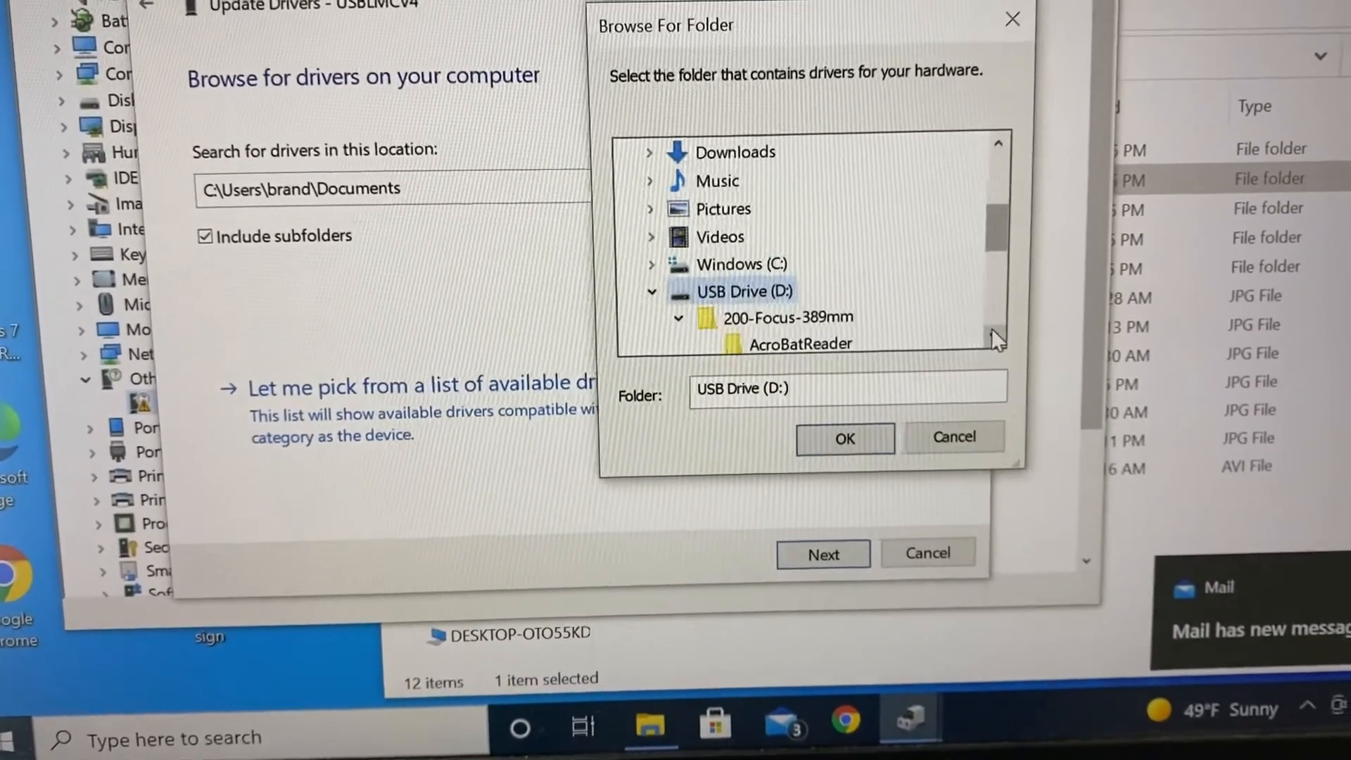
left_click(763, 262)
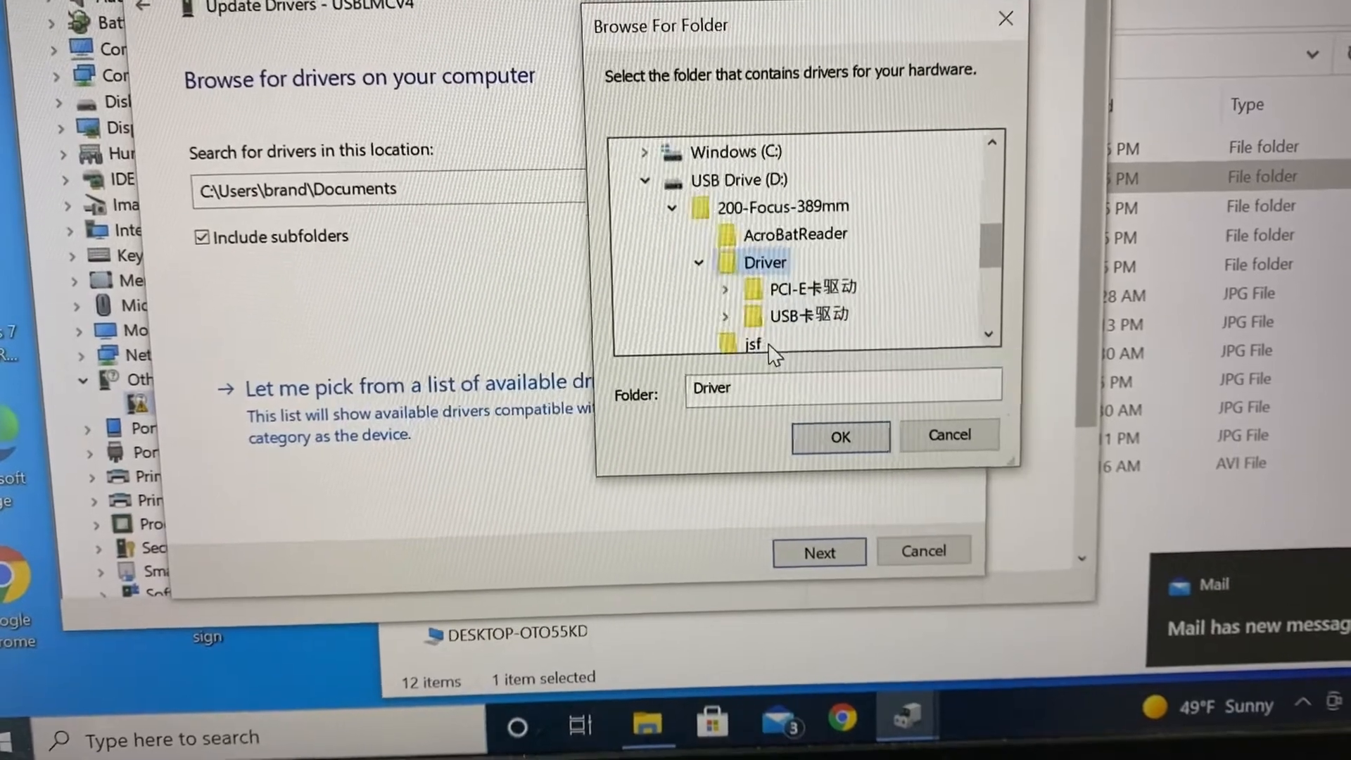
left_click(840, 436)
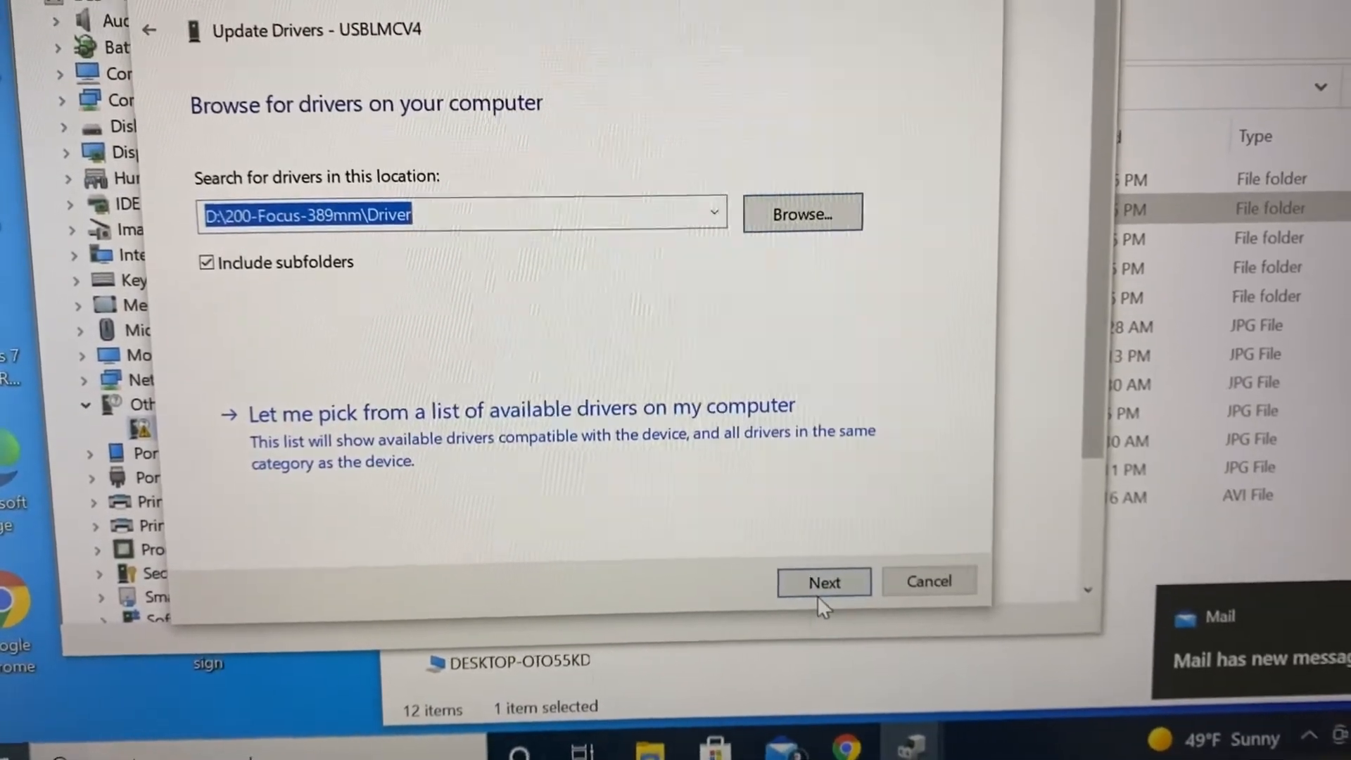
Step: Install the Laser Mark Control Board V2 driver and dismiss the success notice
left_click(822, 582)
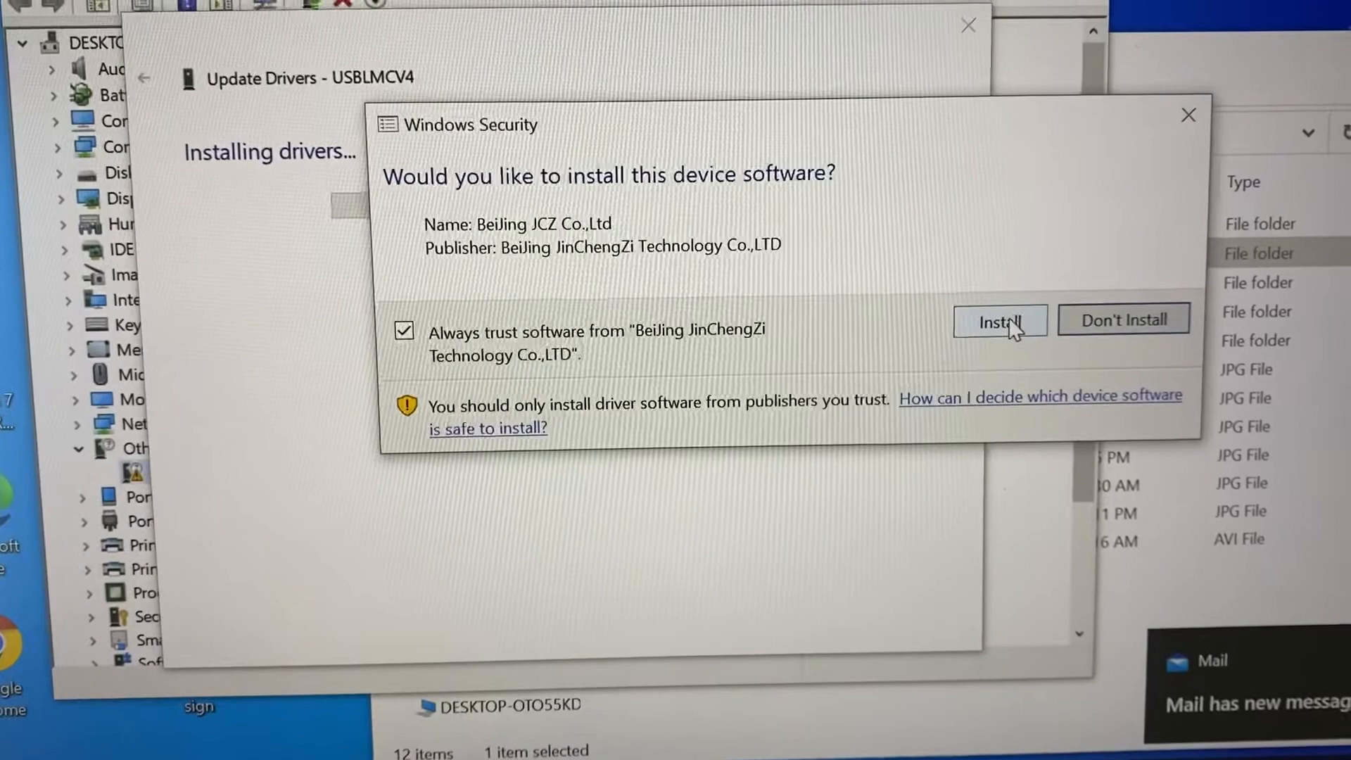
left_click(999, 321)
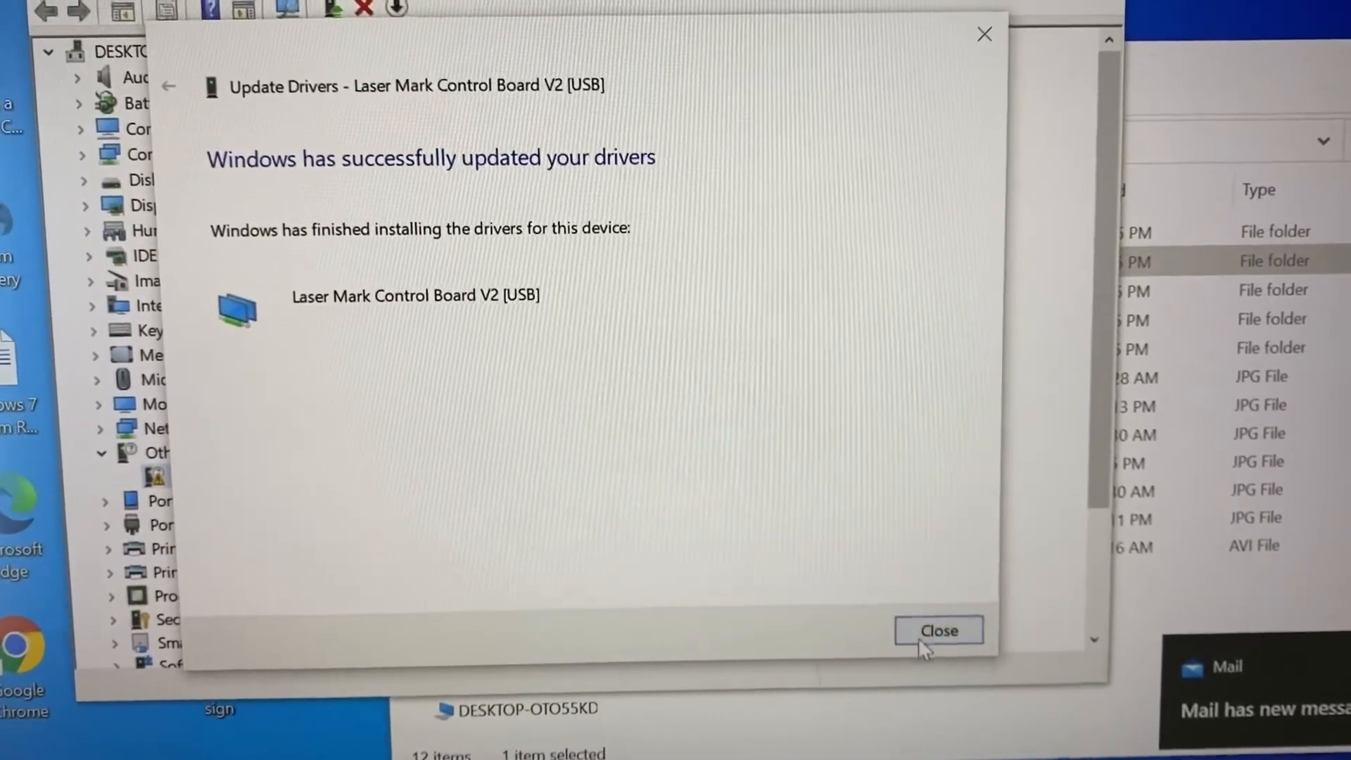
left_click(937, 630)
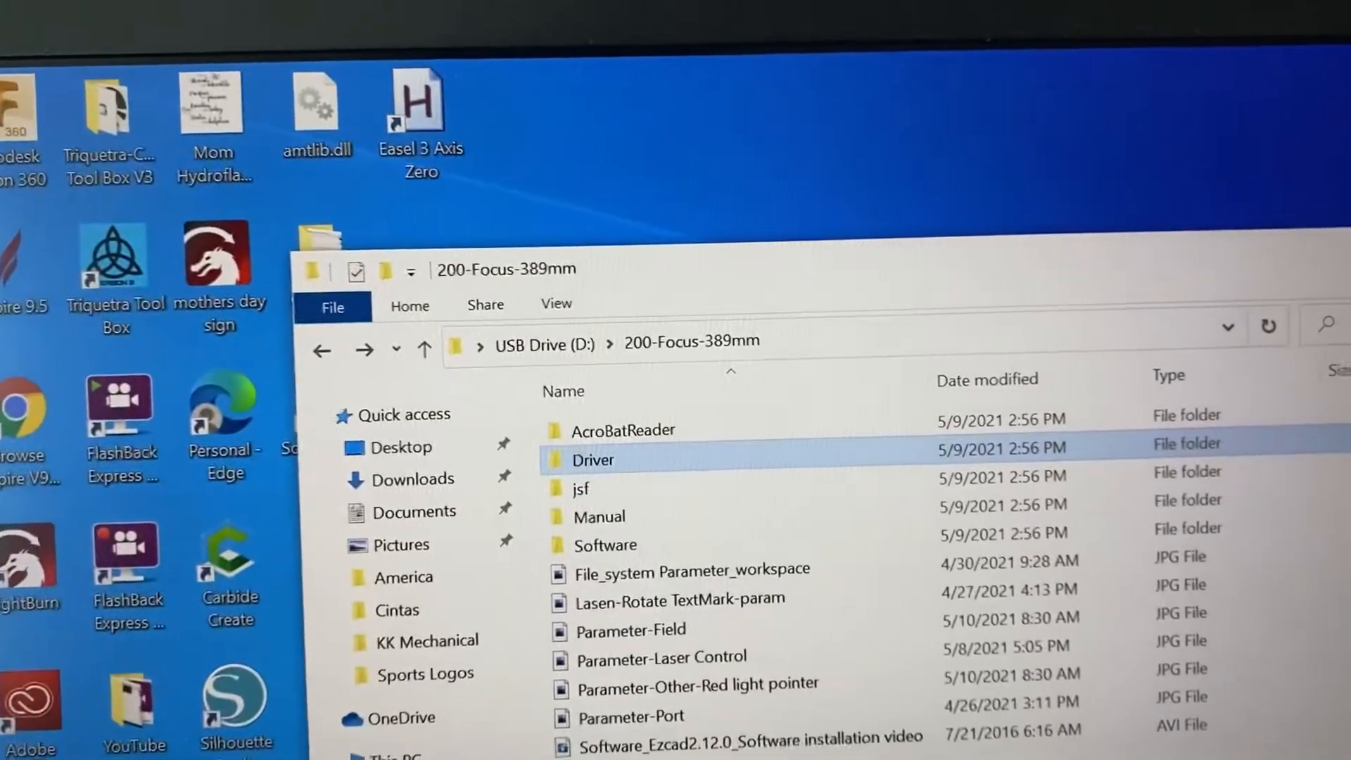
Step: Launch EzCad2.exe from the USB drive's Software folder and accept its licence
double_click(606, 544)
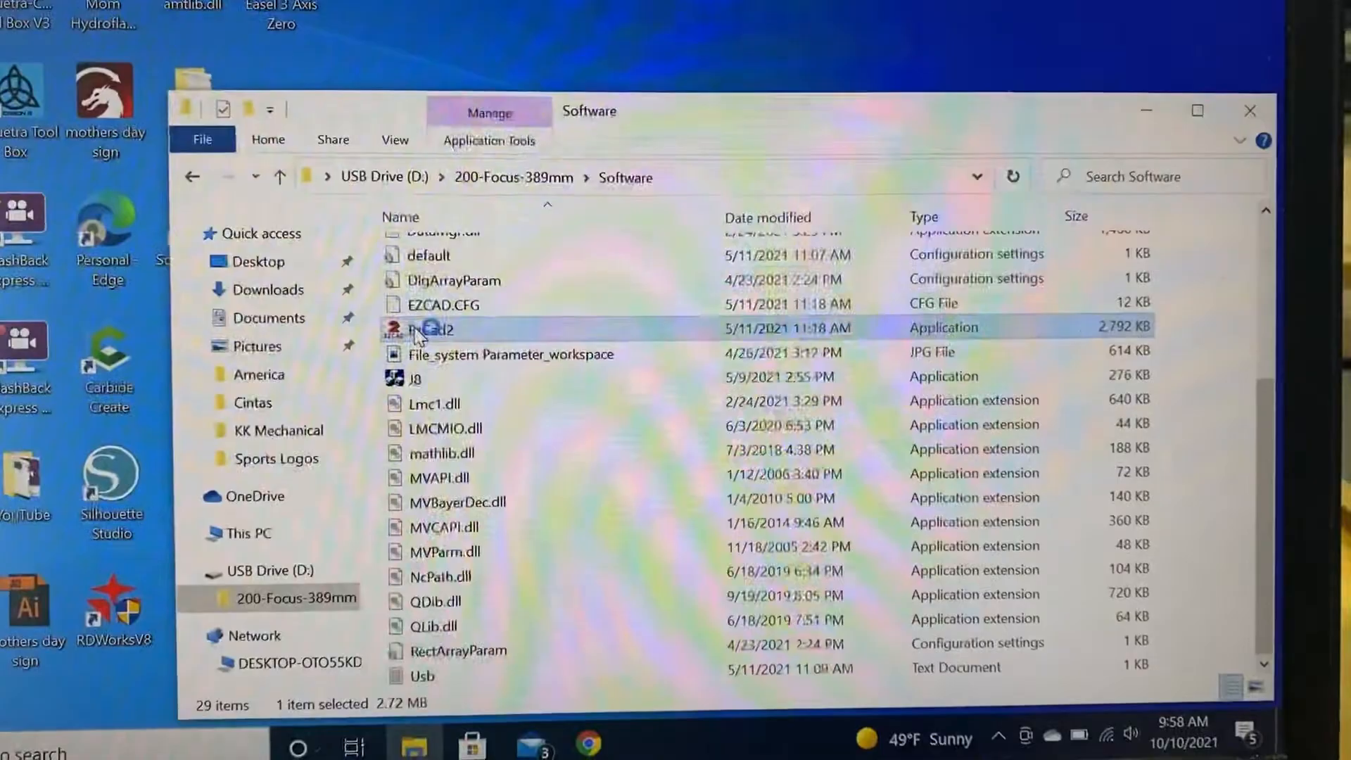
double_click(433, 329)
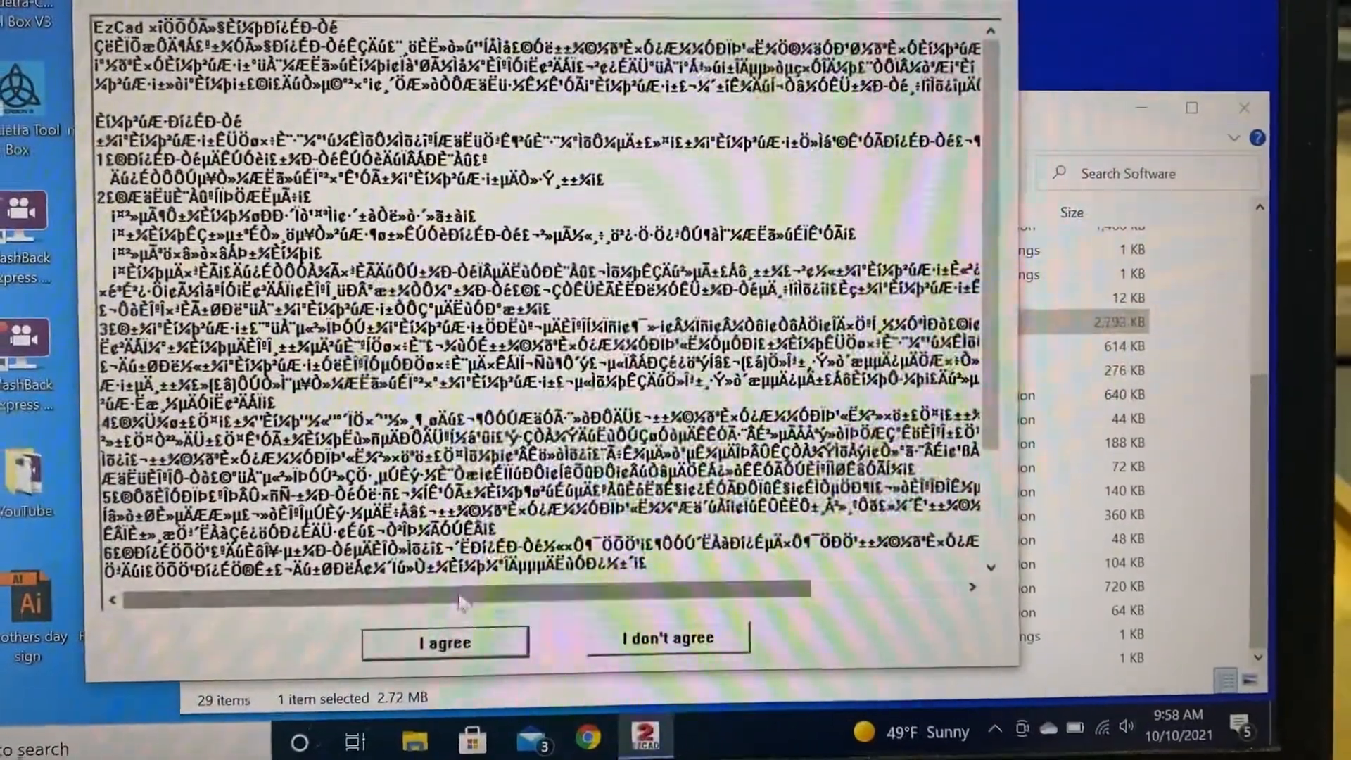
left_click(445, 641)
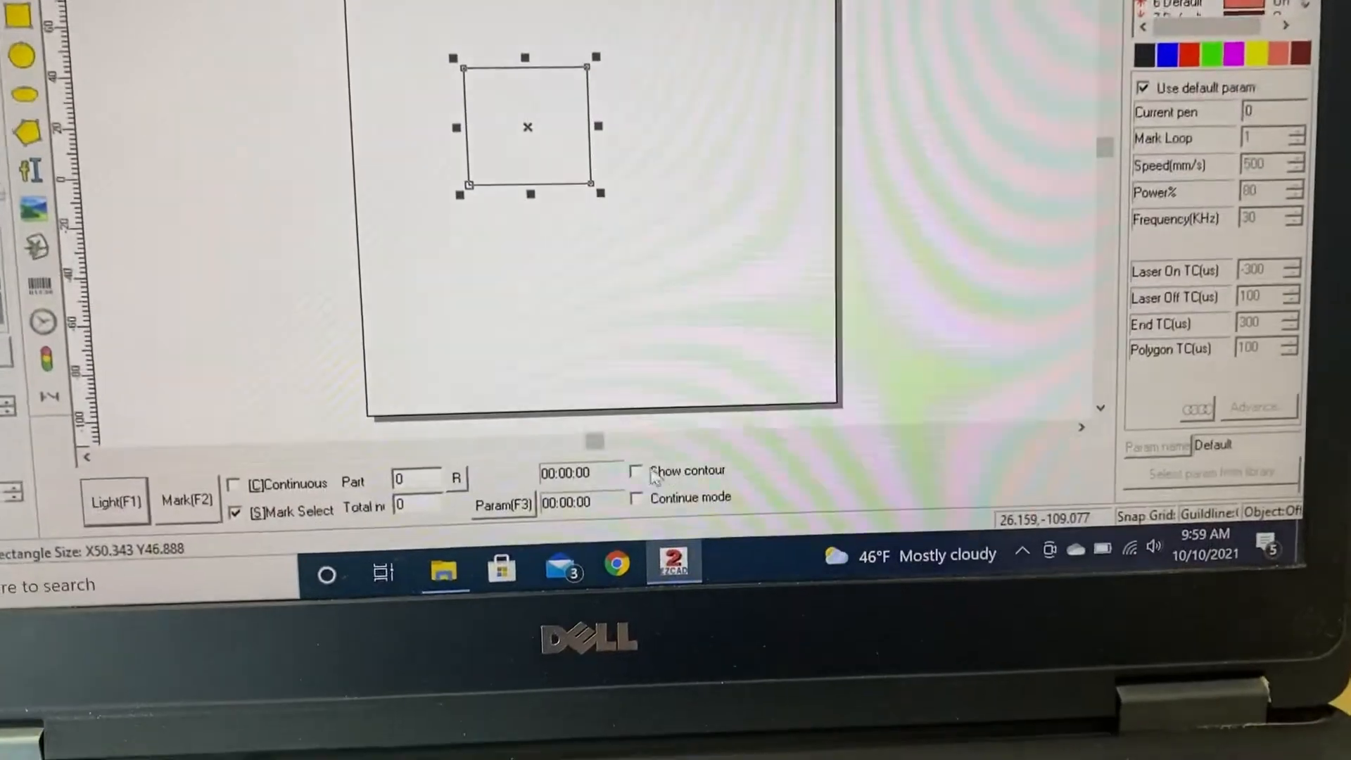
Step: Enable Show contour, then run and stop the red-light preview of the square
left_click(636, 470)
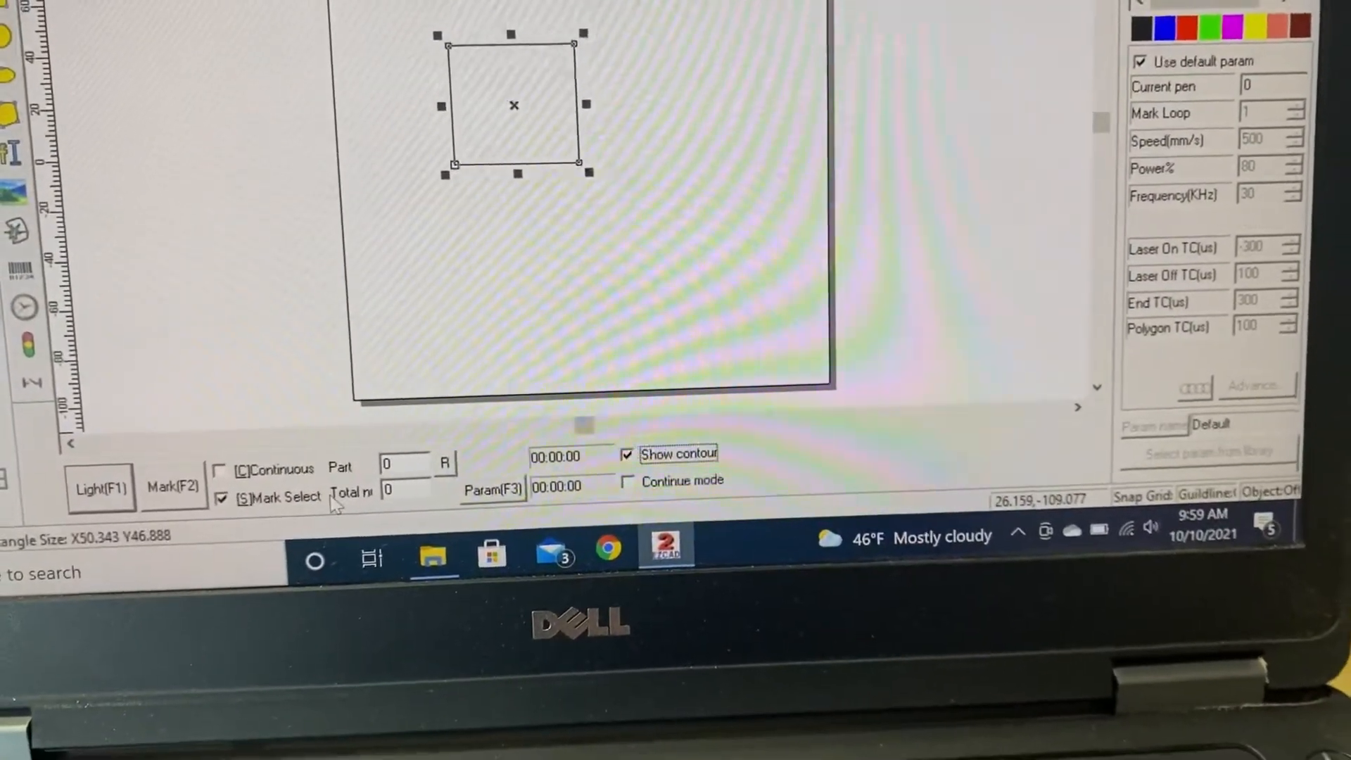
left_click(100, 487)
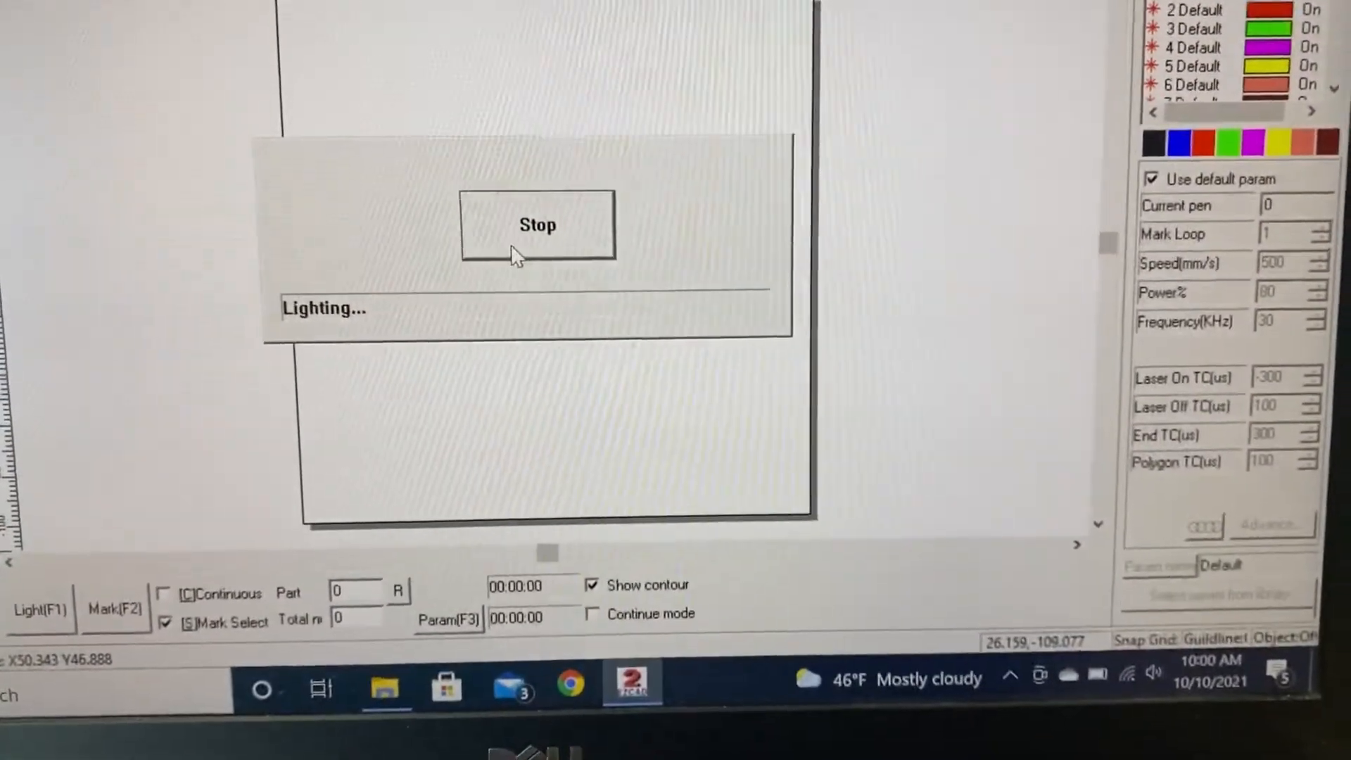
left_click(538, 225)
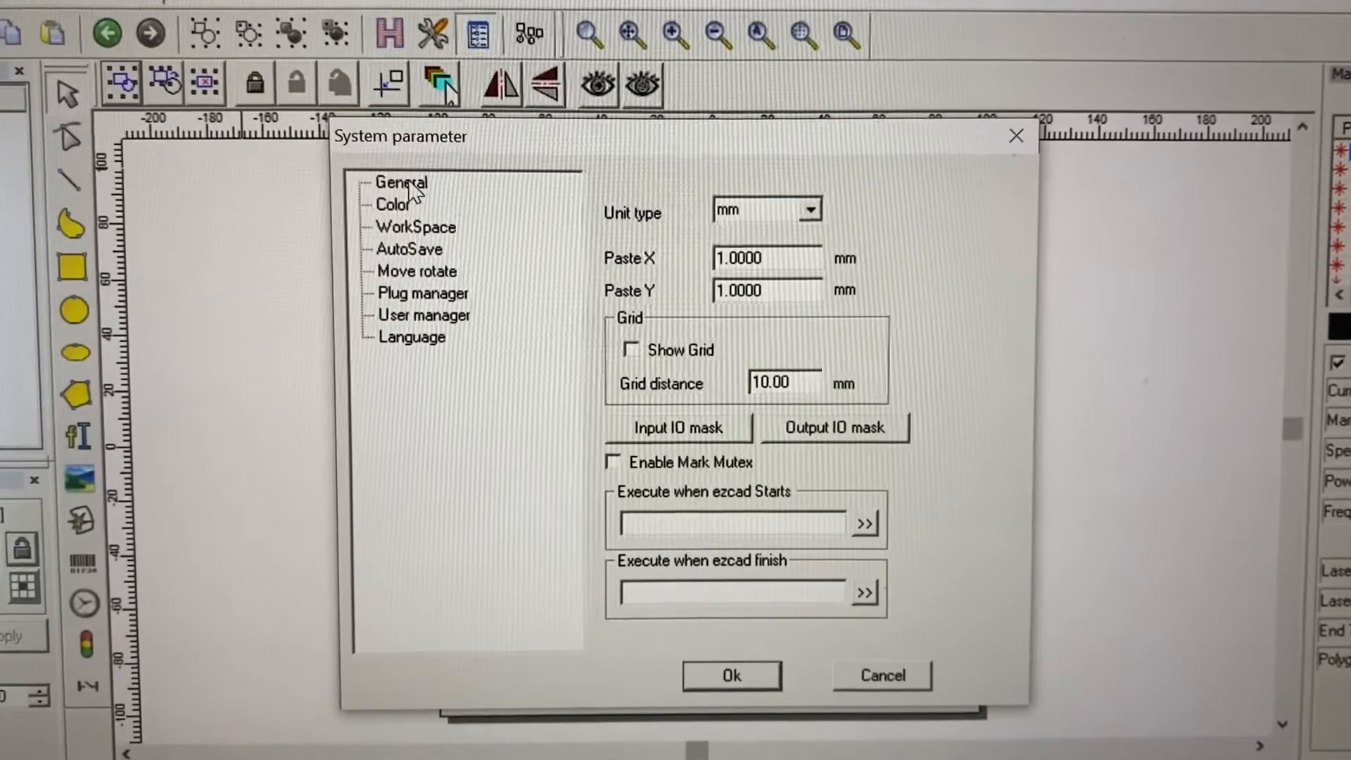
Step: Browse the General, Autosave and Workspace system parameter pages
left_click(397, 162)
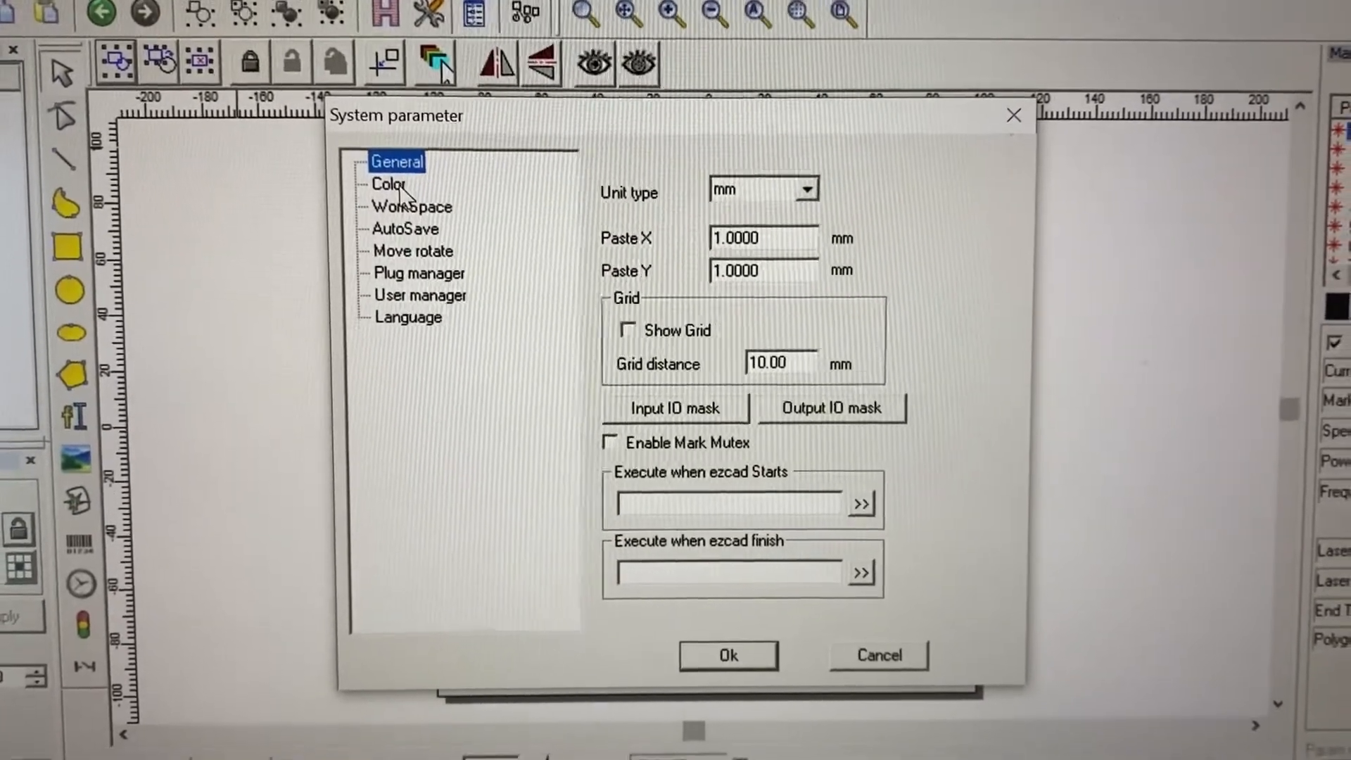
left_click(402, 228)
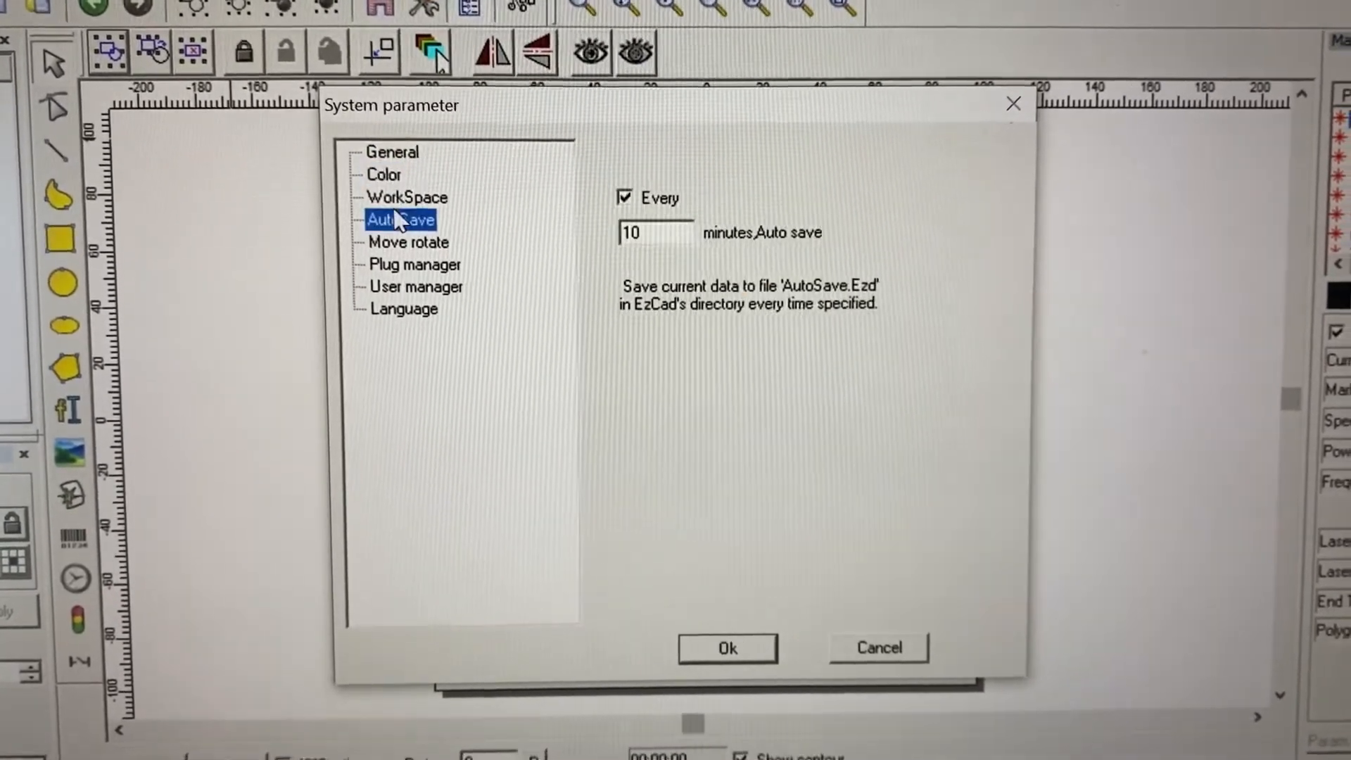
left_click(376, 172)
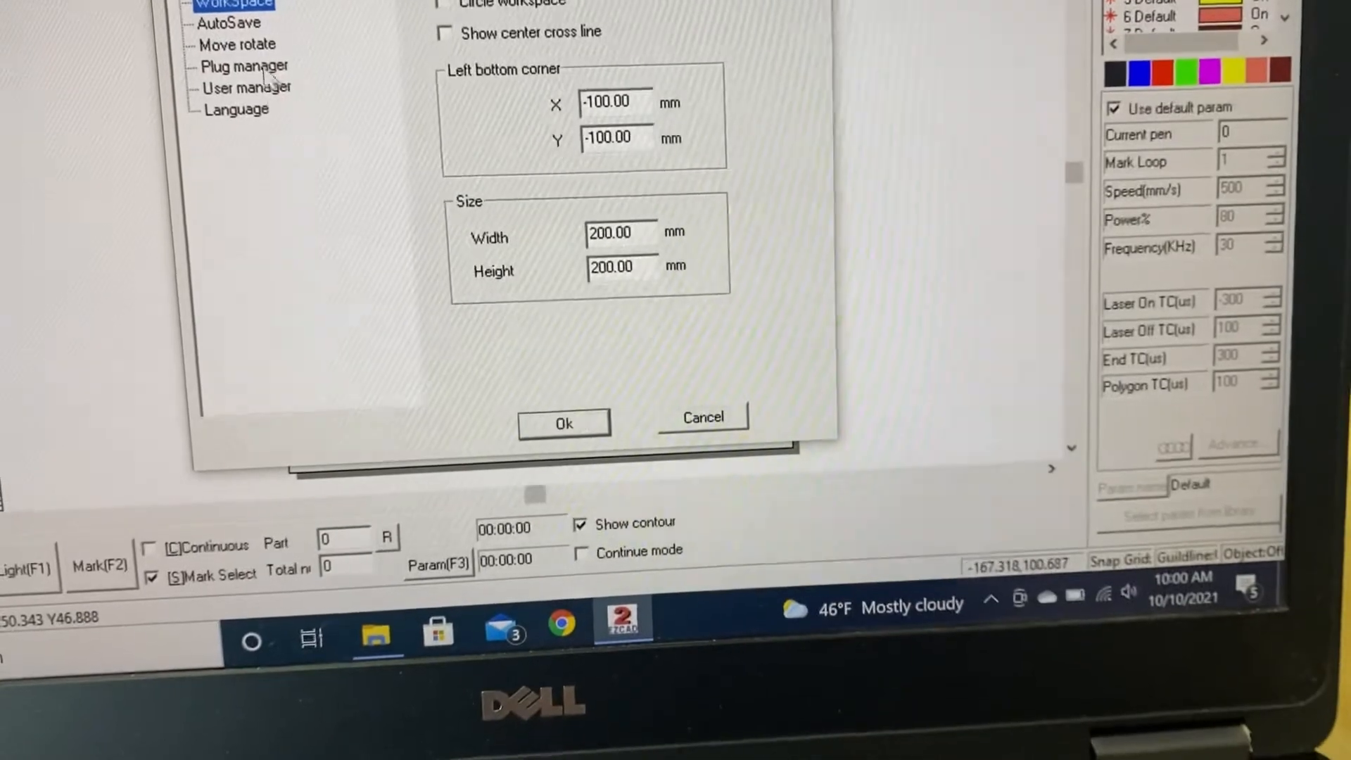
left_click(230, 22)
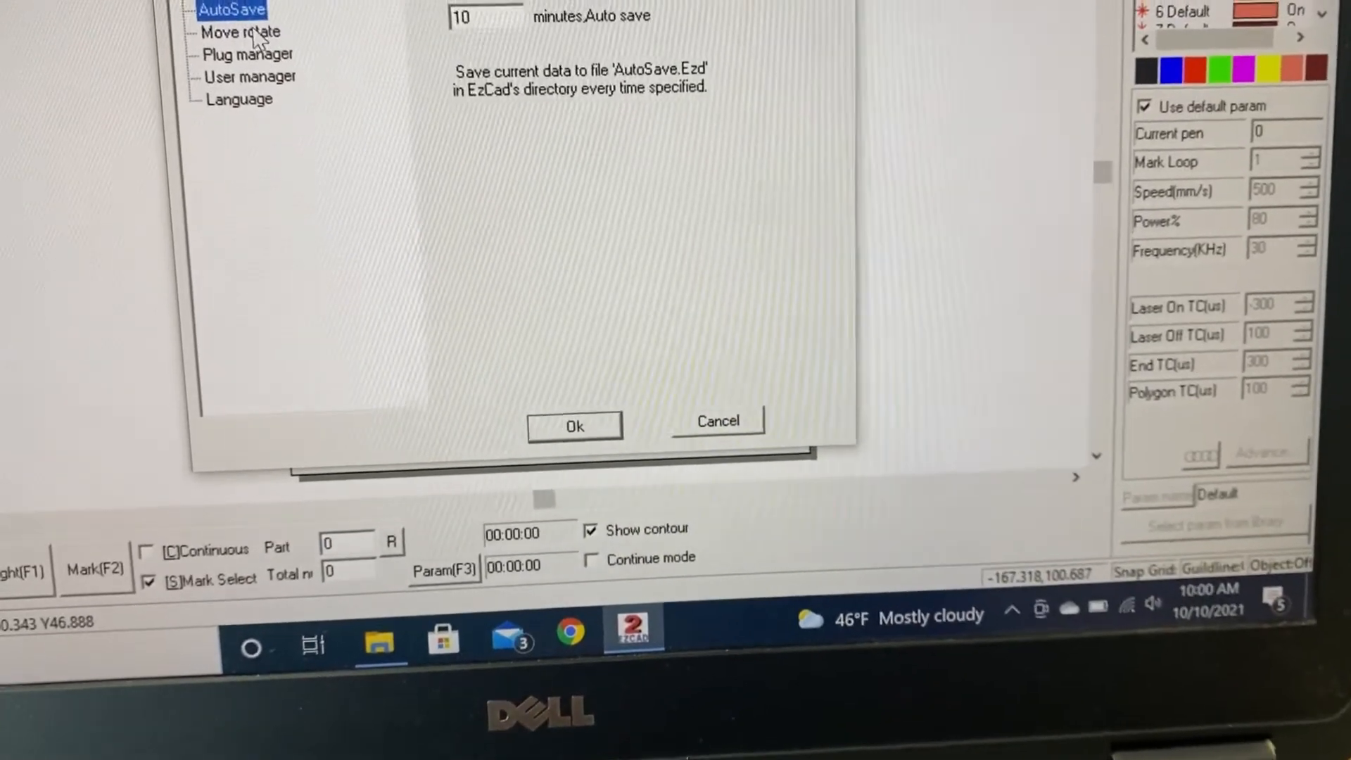
left_click(240, 33)
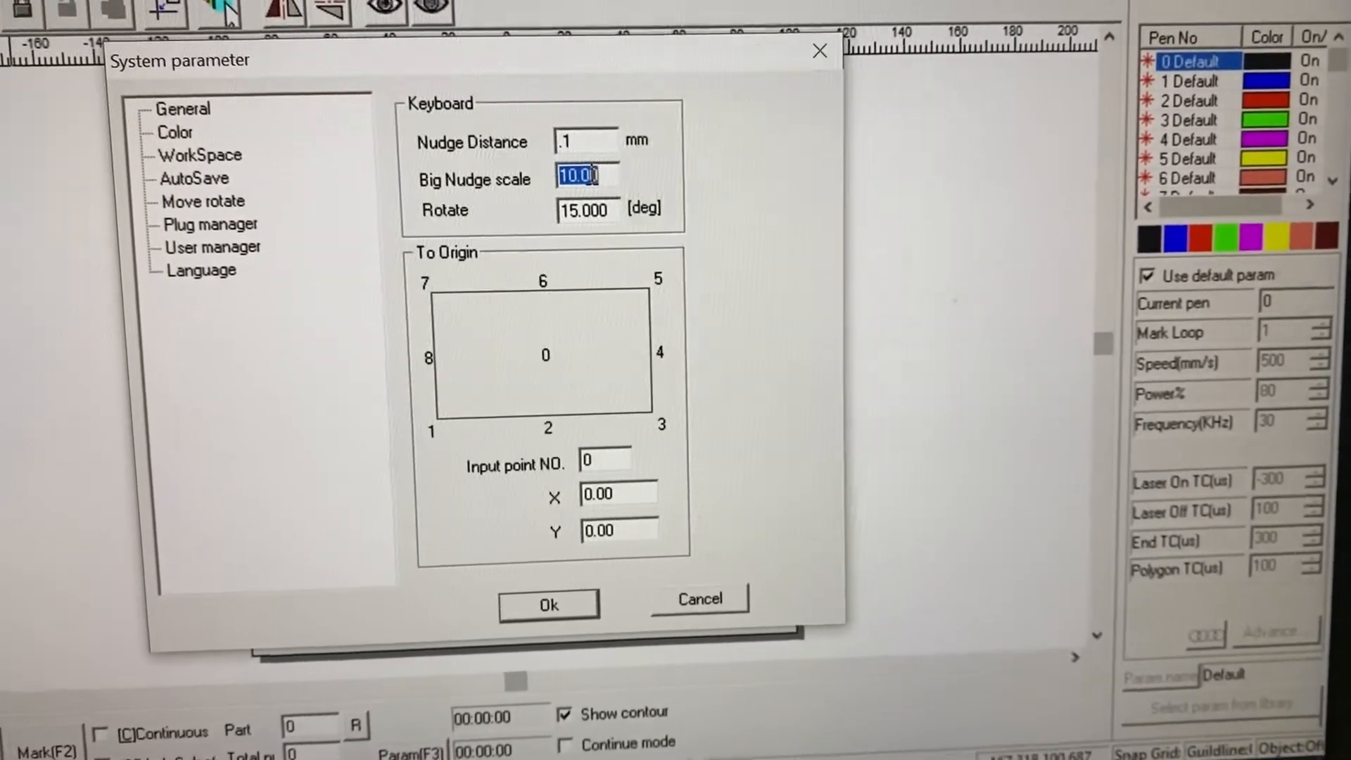
Step: Set the Big Nudge scale to 1, review Plug manager and Language, and confirm
type(".5")
type("1")
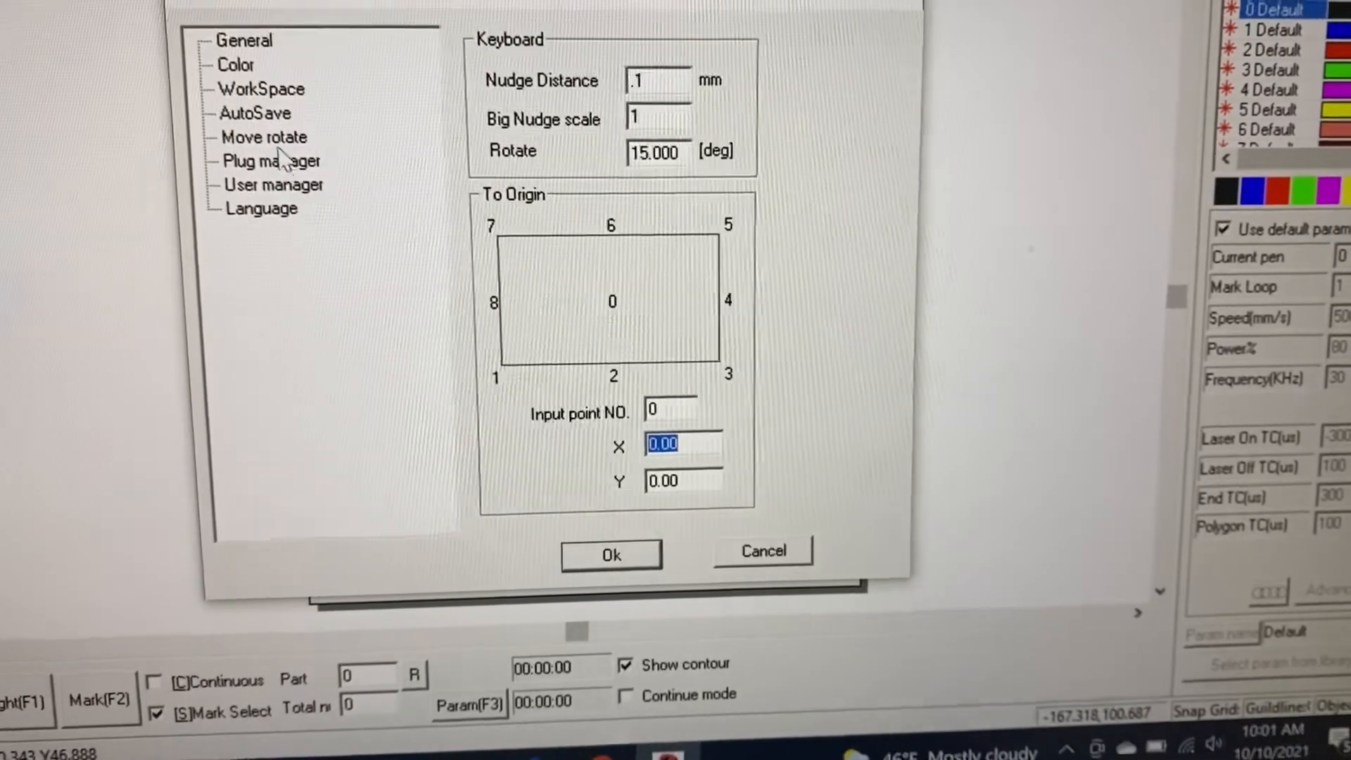
left_click(264, 137)
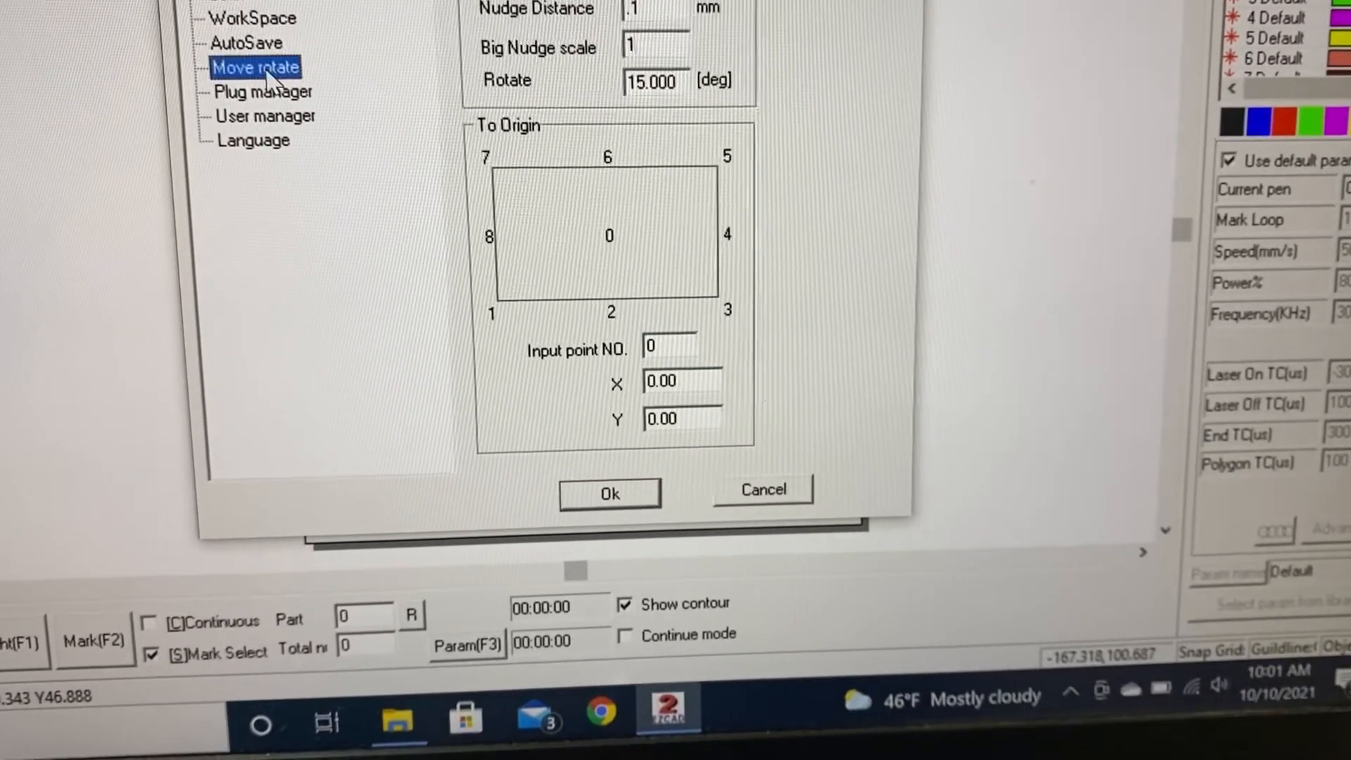
left_click(251, 96)
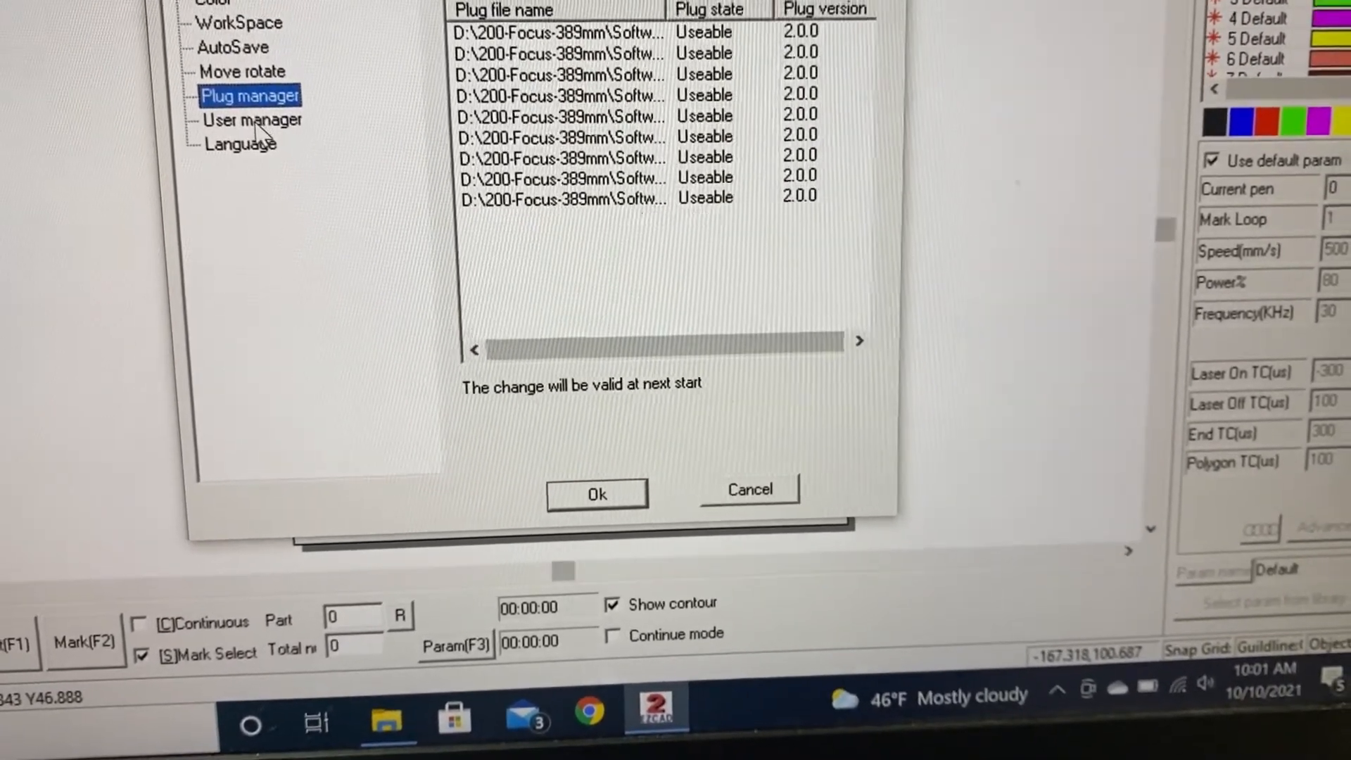
left_click(241, 144)
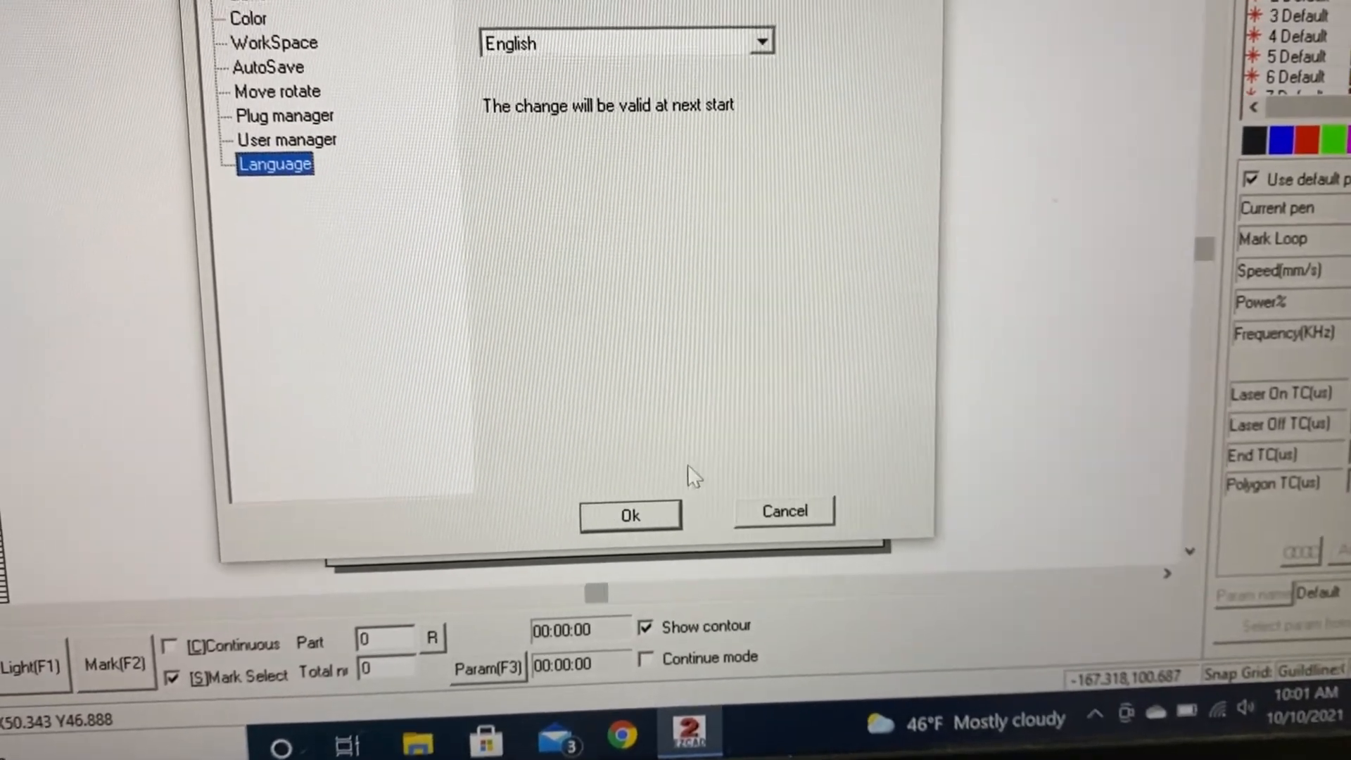
left_click(629, 515)
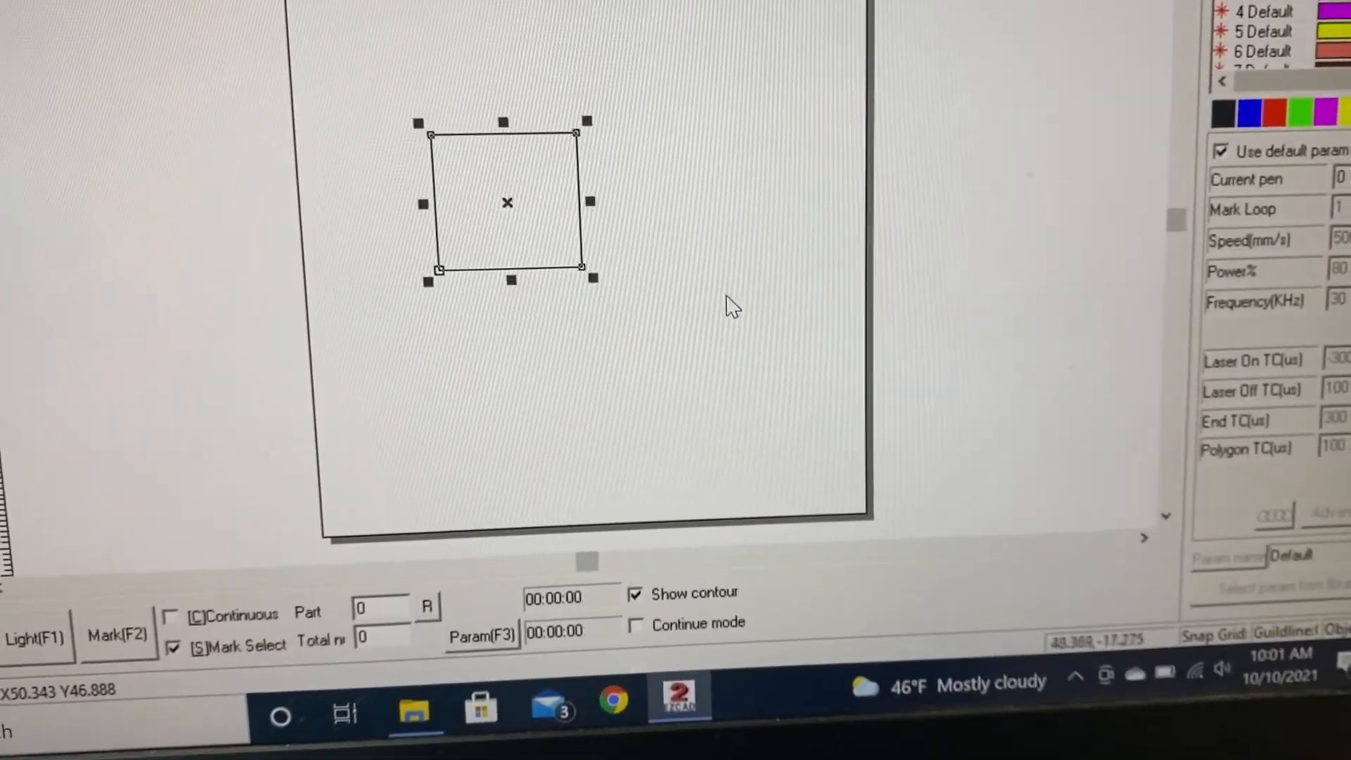